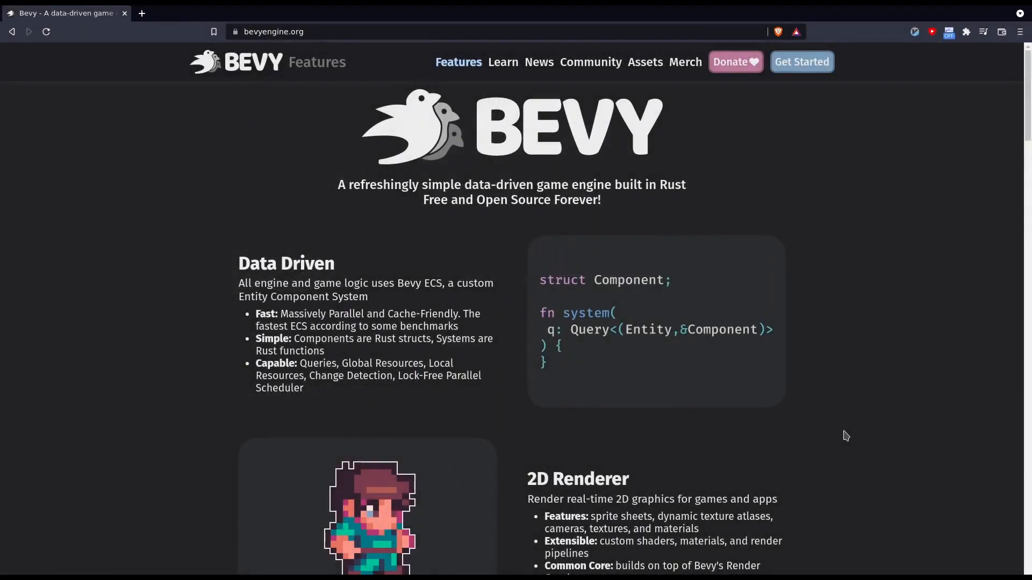
- Scroll down through the Bevy Jam #1 page on itch.io
{"action": "scroll", "scroll_direction": "down", "scroll_amount": 3}
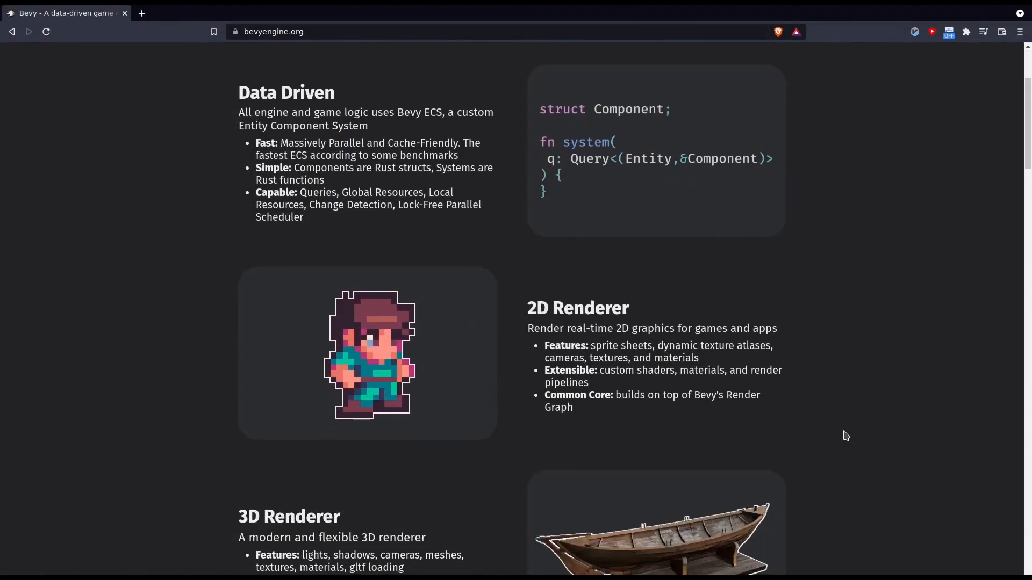
{"action": "scroll", "scroll_direction": "down", "scroll_amount": 3}
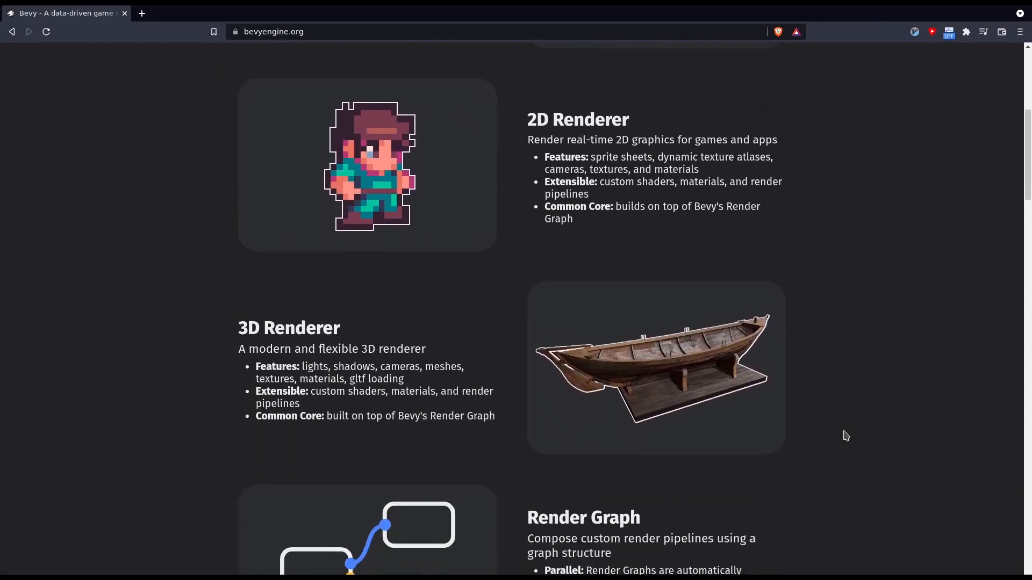
{"action": "scroll", "scroll_direction": "down", "scroll_amount": 3}
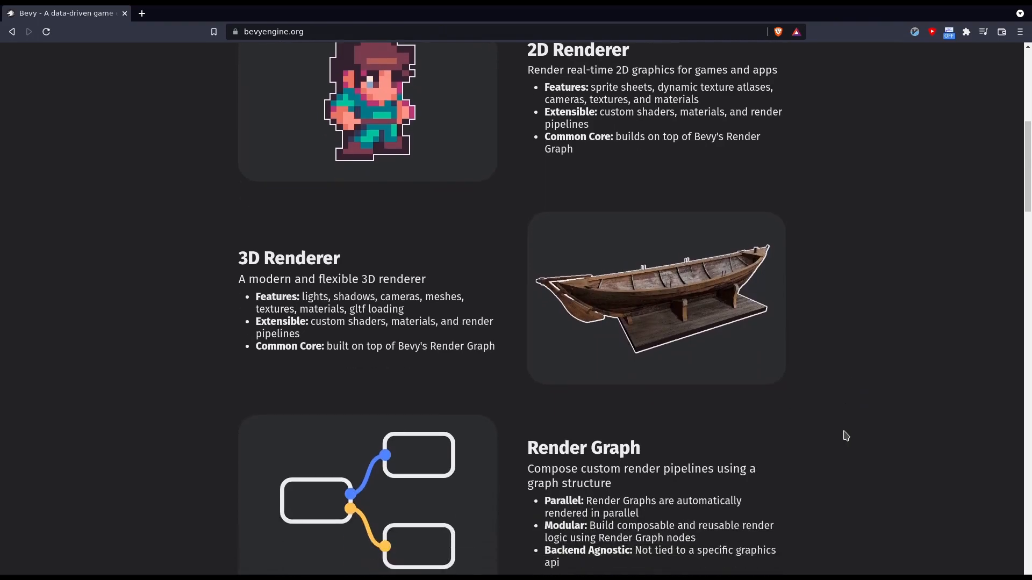
{"action": "scroll", "scroll_direction": "down", "scroll_amount": 3}
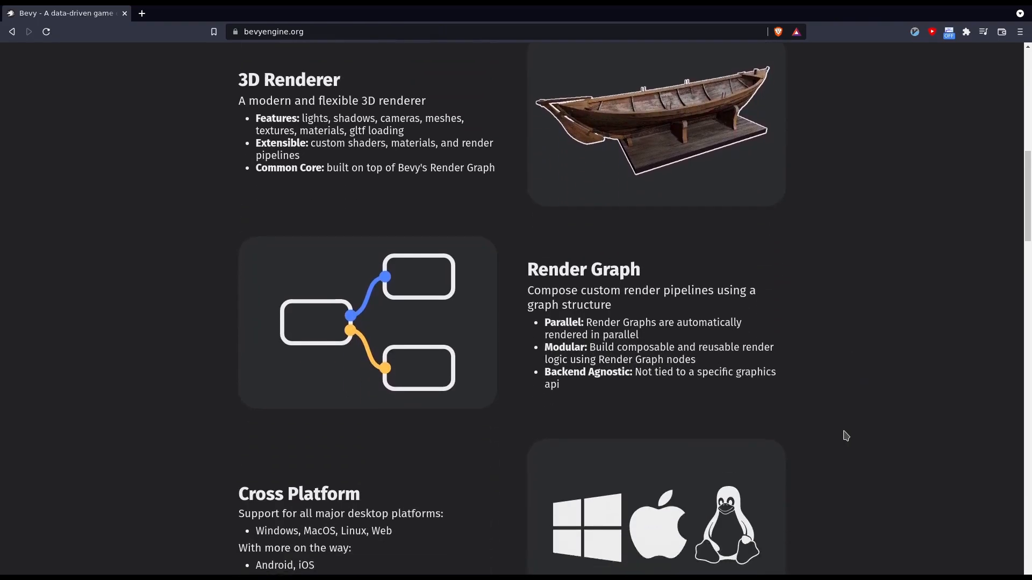
{"action": "scroll", "scroll_direction": "down", "scroll_amount": 3}
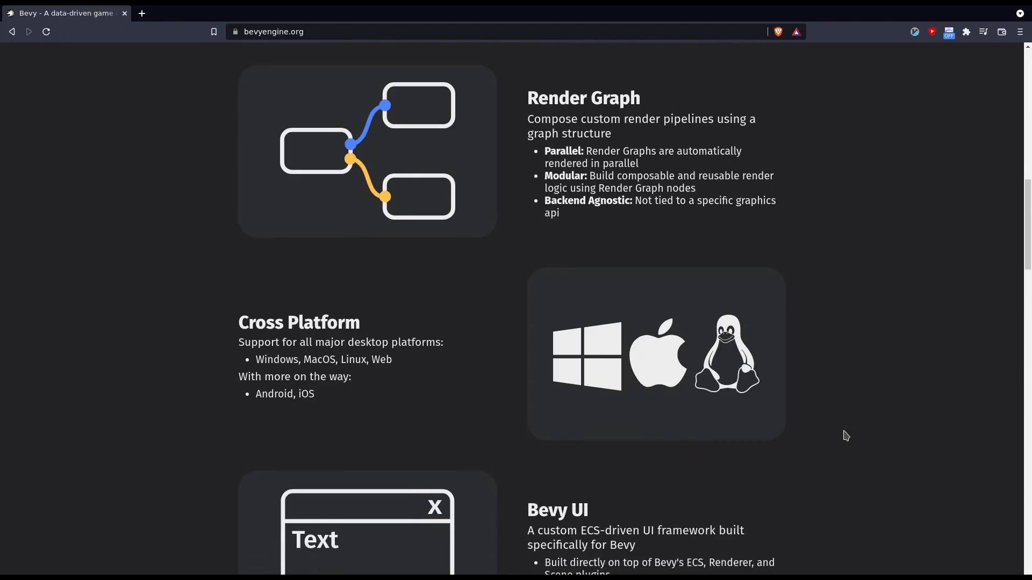
{"action": "scroll", "scroll_direction": "down", "scroll_amount": 3}
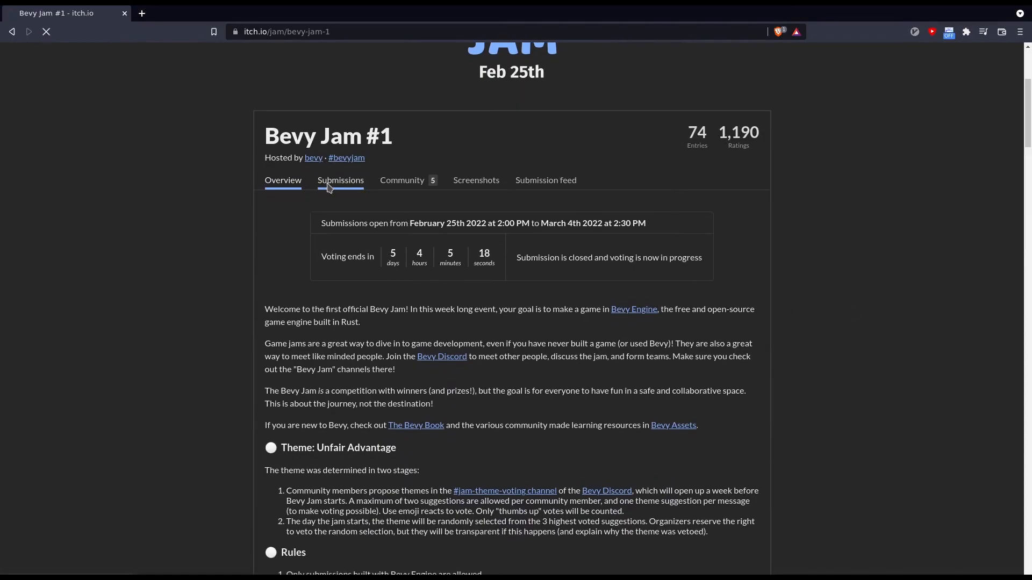
- Show the jam's Submissions and browse down the entries grid
{"action": "left_click", "coordinate": [340, 181]}
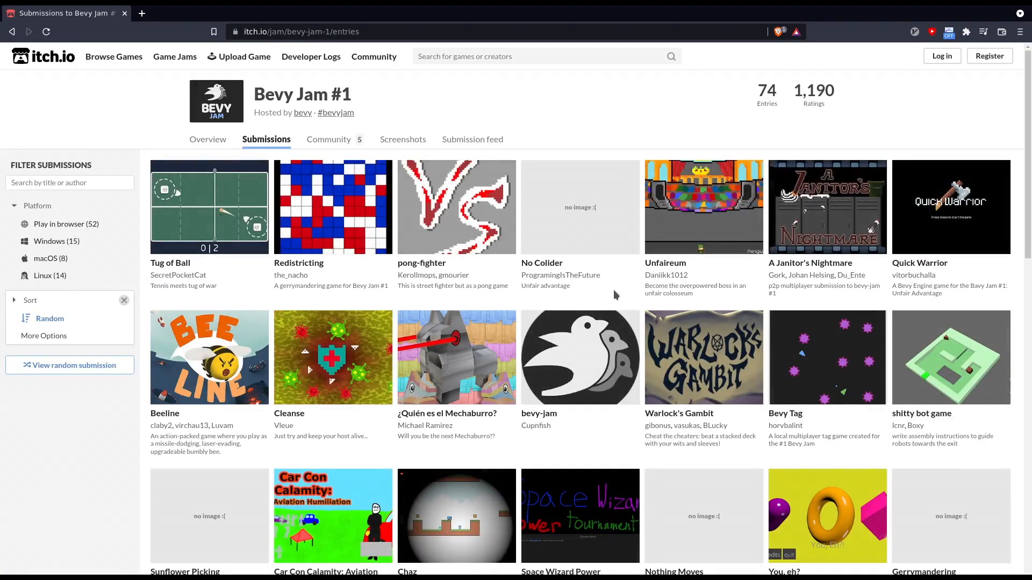
{"action": "scroll", "scroll_direction": "down", "scroll_amount": 3}
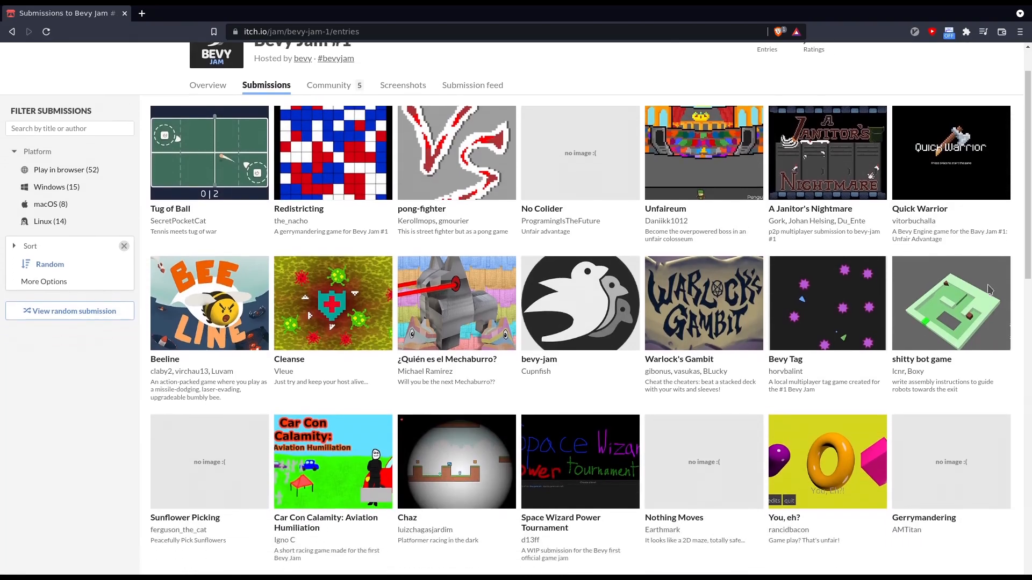
{"action": "scroll", "scroll_direction": "down", "scroll_amount": 3}
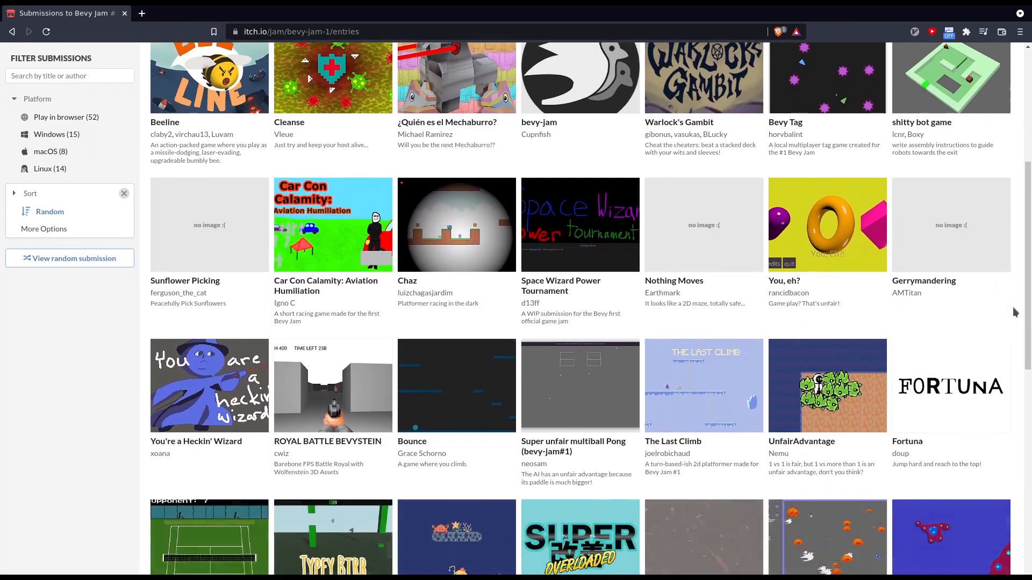
{"action": "scroll", "scroll_direction": "down", "scroll_amount": 3}
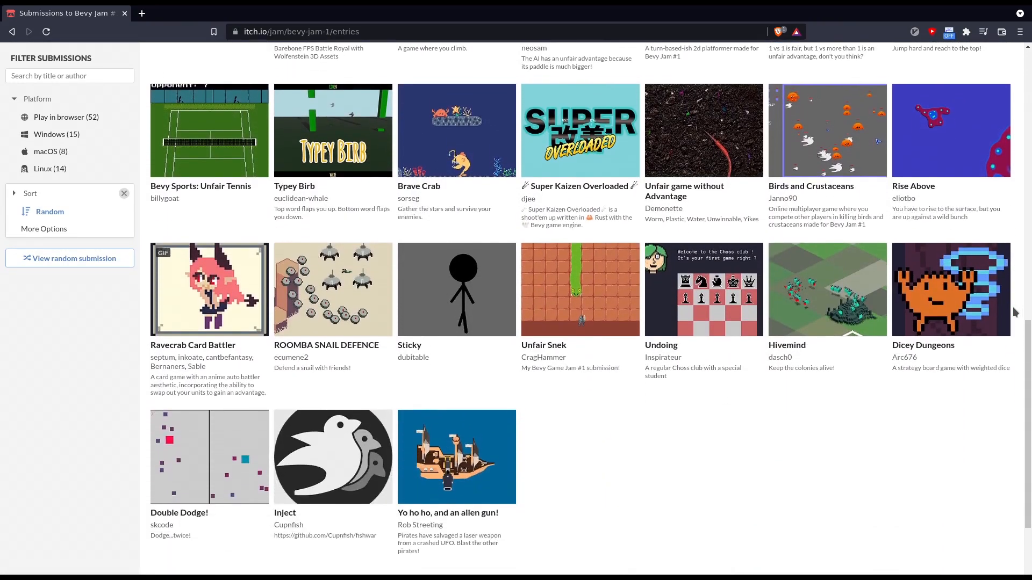
{"action": "scroll", "scroll_direction": "down", "scroll_amount": 3}
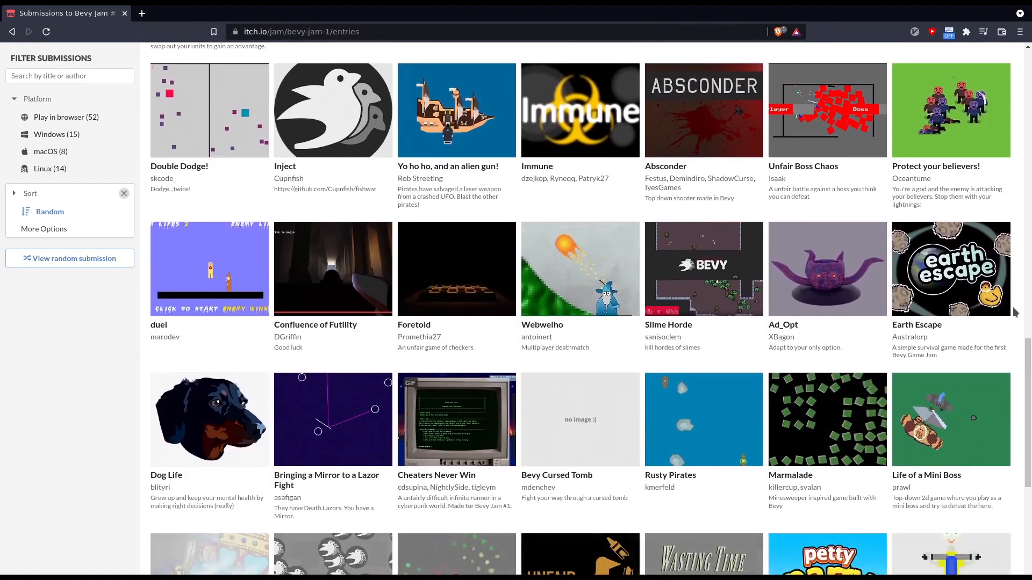
{"action": "scroll", "scroll_direction": "down", "scroll_amount": 3}
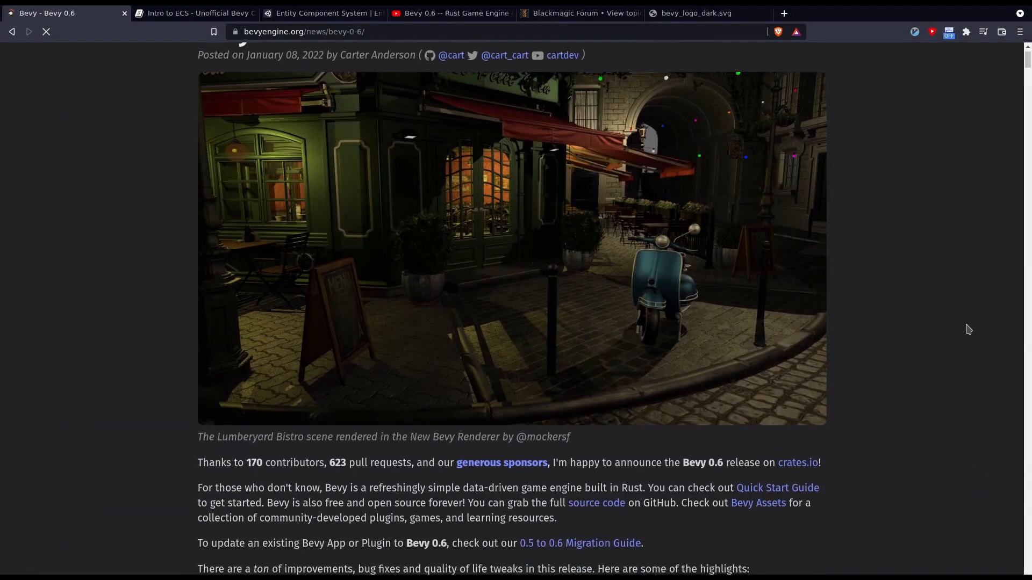
{"action": "scroll", "scroll_direction": "down", "scroll_amount": 3}
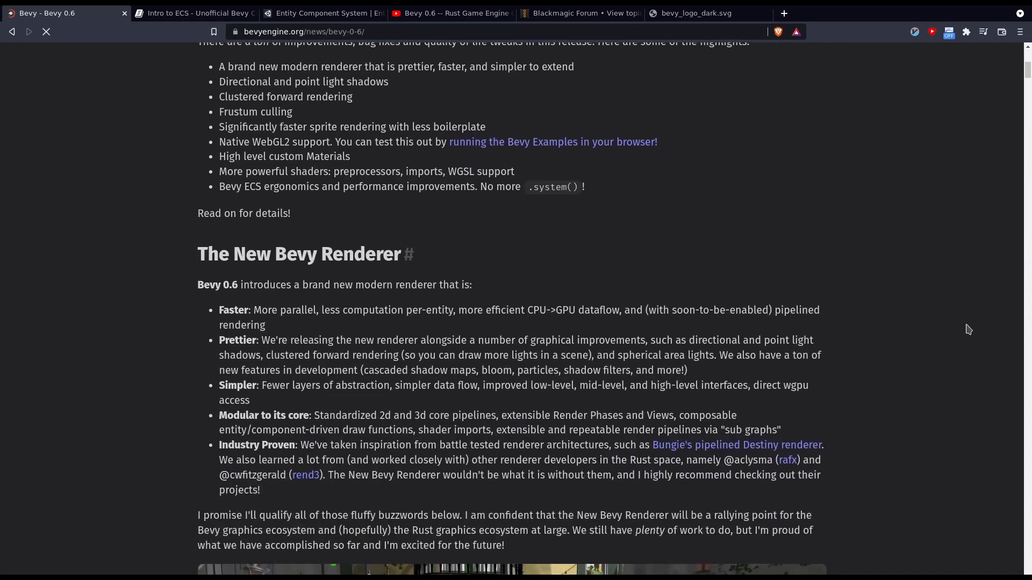
{"action": "scroll", "scroll_direction": "down", "scroll_amount": 3}
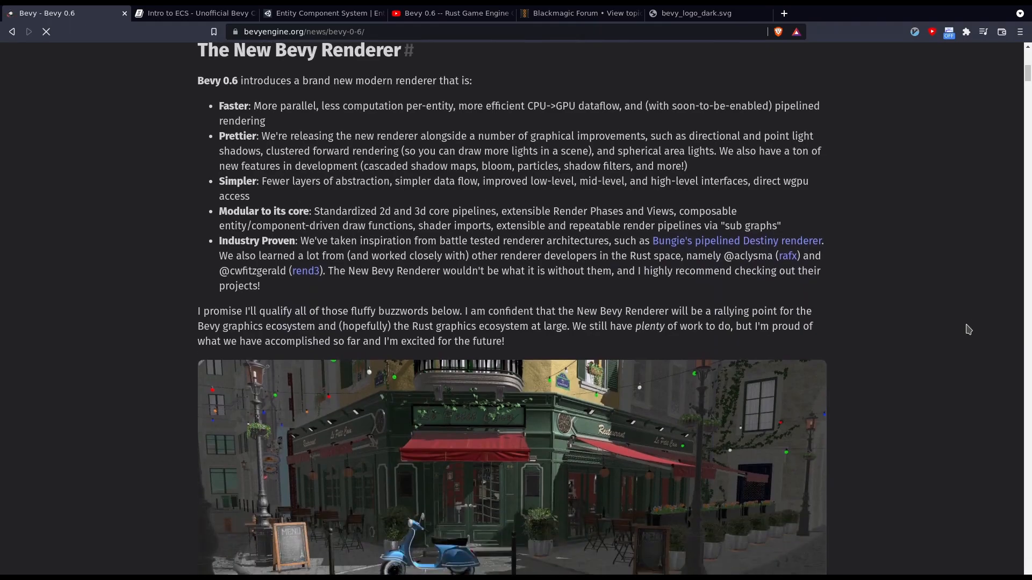
{"action": "scroll", "scroll_direction": "down", "scroll_amount": 3}
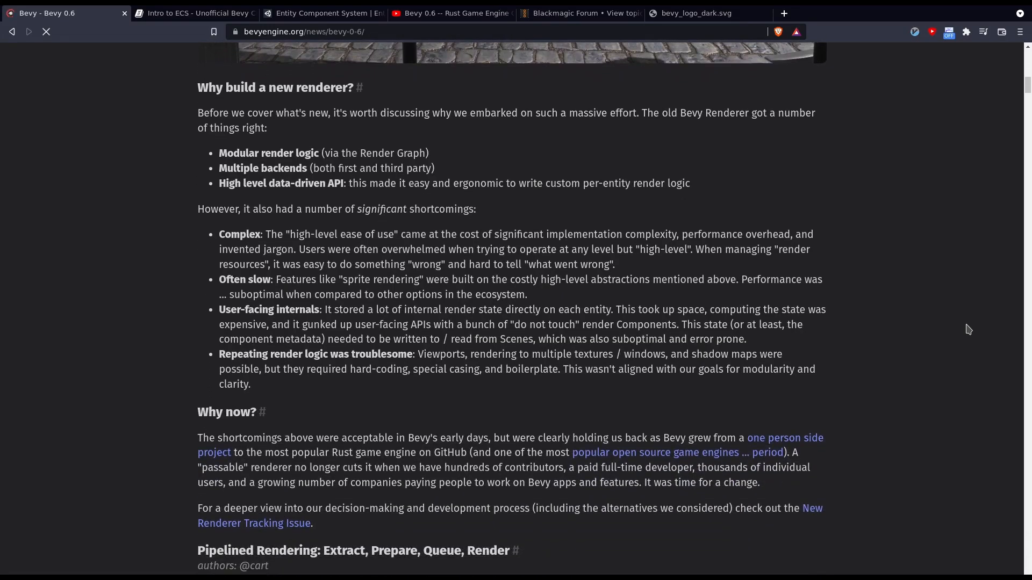
{"action": "scroll", "scroll_direction": "down", "scroll_amount": 3}
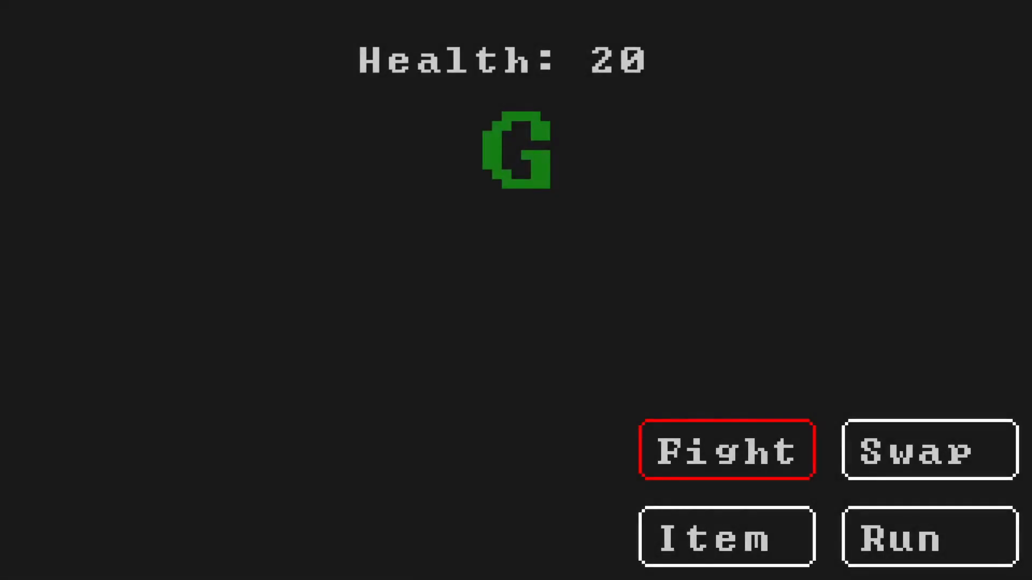
{"action": "left_click", "coordinate": [727, 451]}
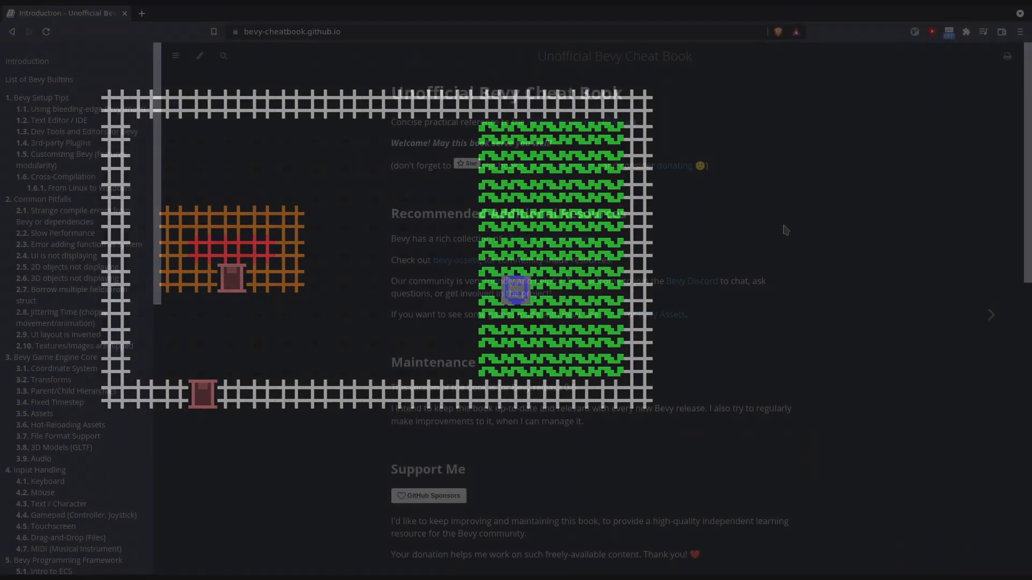
{"action": "scroll", "scroll_direction": "down", "scroll_amount": 3}
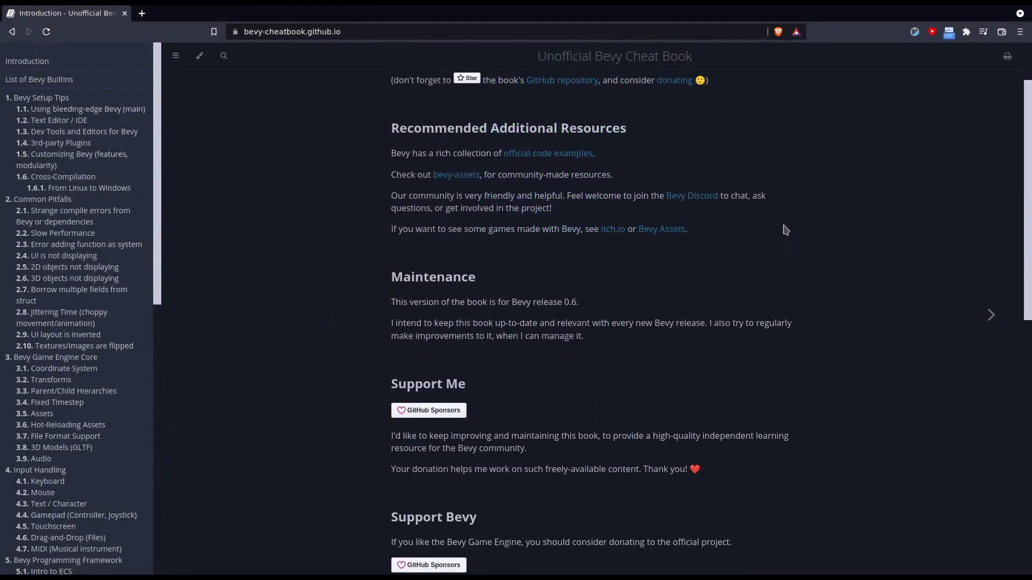
{"action": "scroll", "scroll_direction": "down", "scroll_amount": 3}
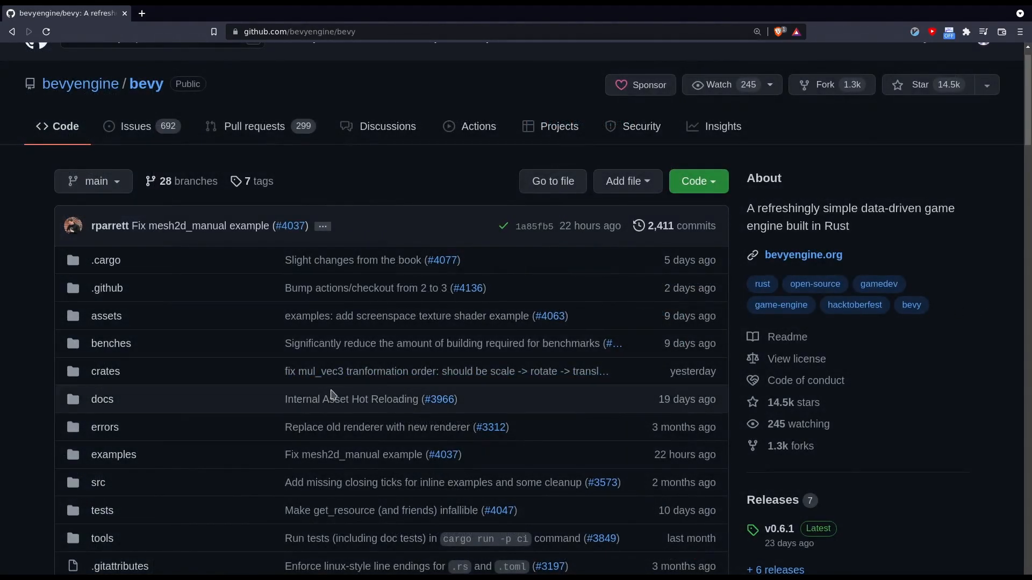
- Open the bevy repo's examples folder, then its ecs subfolder
{"action": "left_click", "coordinate": [113, 454]}
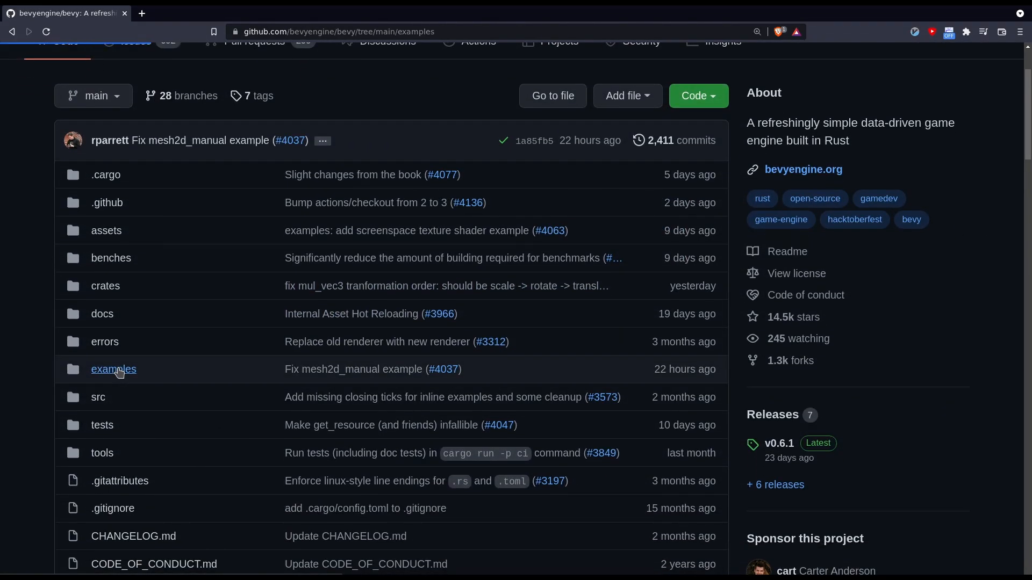
{"action": "left_click", "coordinate": [113, 369]}
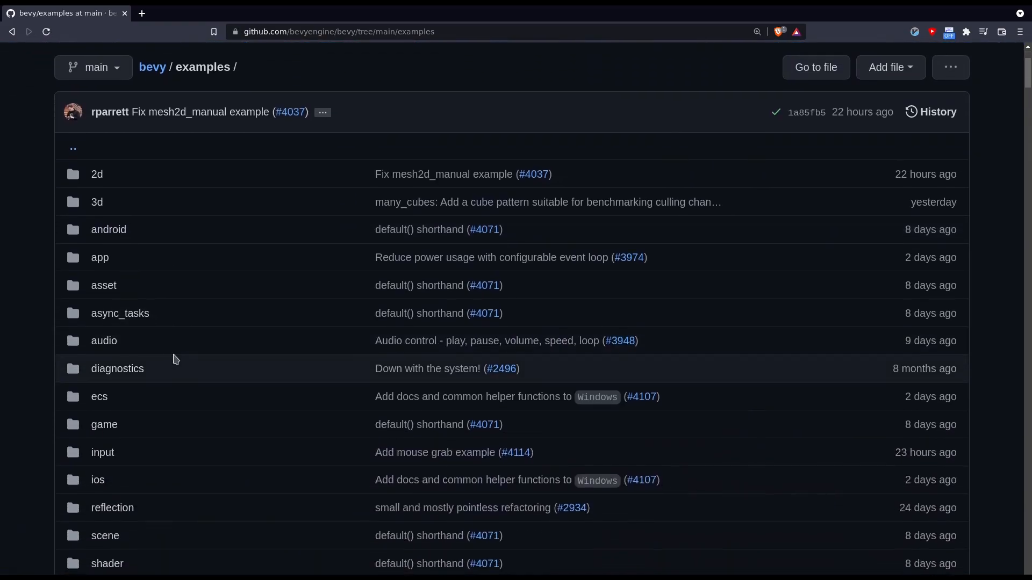
{"action": "scroll", "scroll_direction": "down", "scroll_amount": 3}
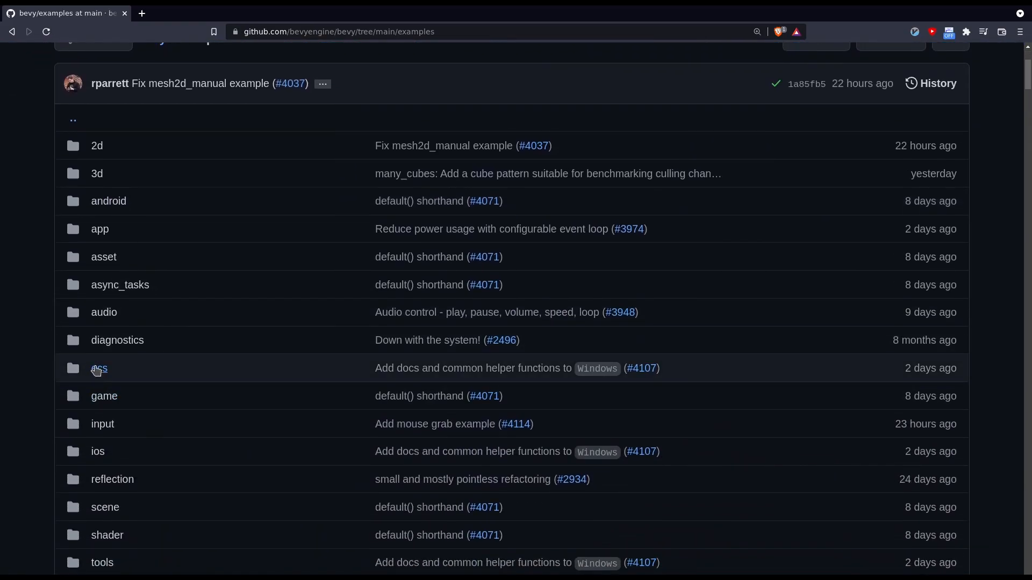
{"action": "left_click", "coordinate": [99, 368]}
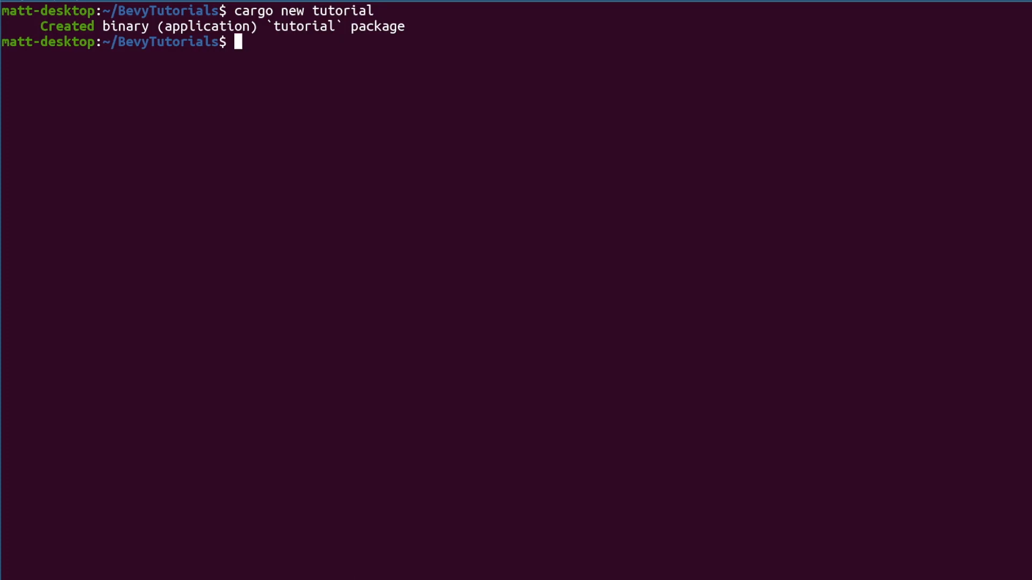
- In the tutorial package, add bevy 0.6 and a [profile.dev.package."*"] section to Cargo.toml in vim
{"action": "type", "text": "cd tutorial/"}
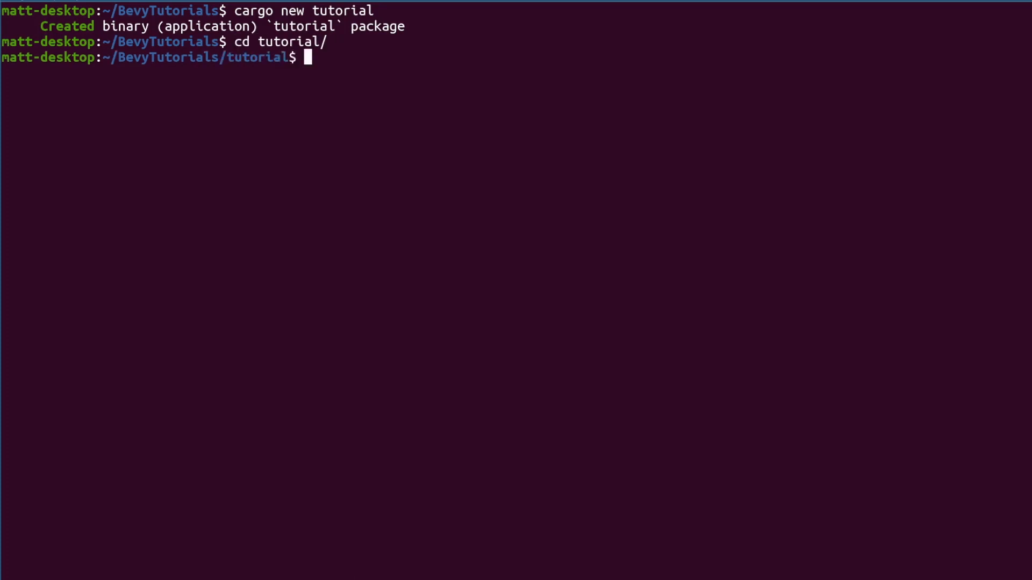
{"action": "type", "text": "vim Car"}
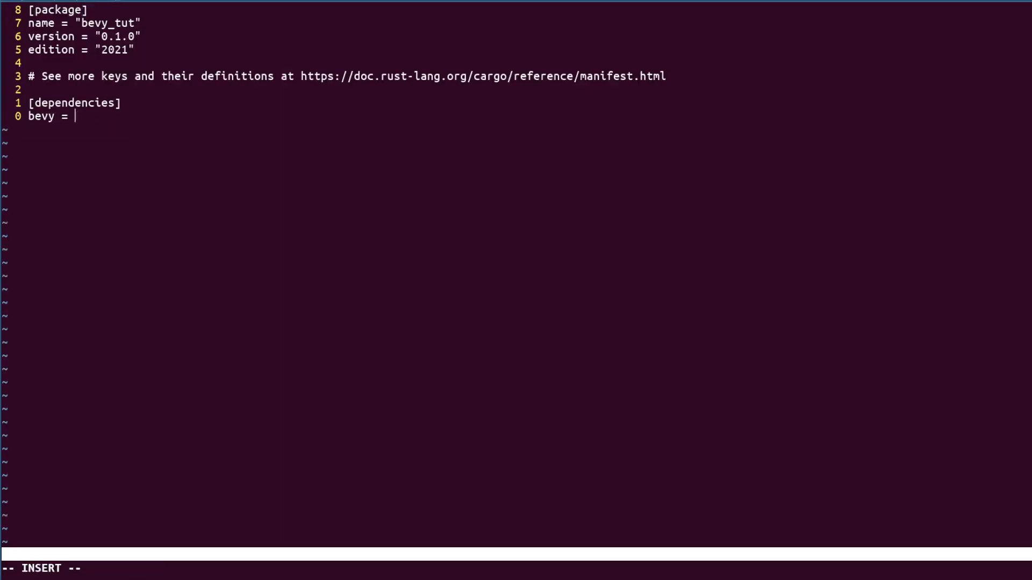
{"action": "type", "text": "{ version = \"0.6\""}
{"action": "left_click", "coordinate": [347, 76]}
{"action": "type", "text": "[profile.dev.package="}
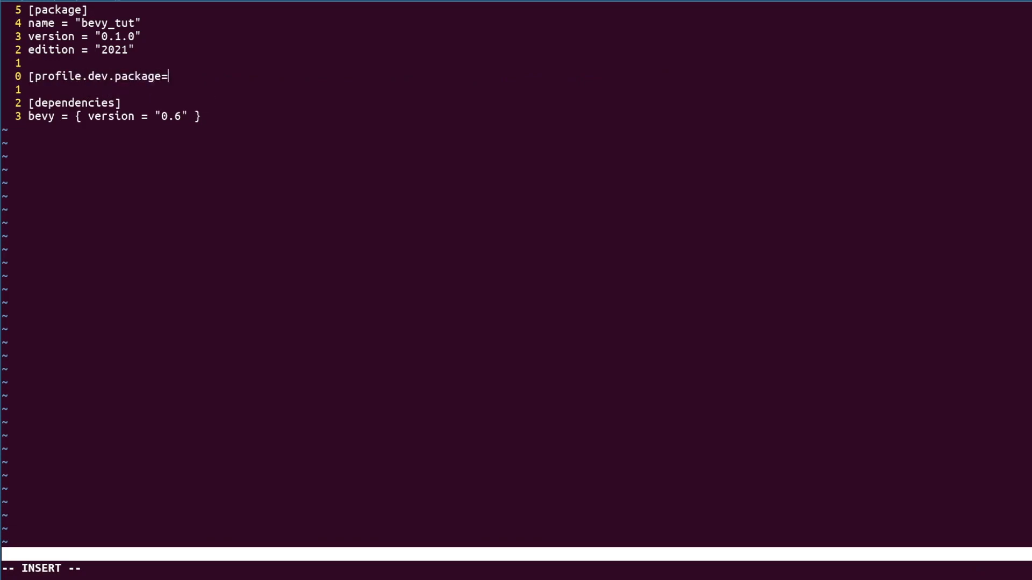
{"action": "type", "text": ".\"*\"]"}
{"action": "type", "text": "cargo"}
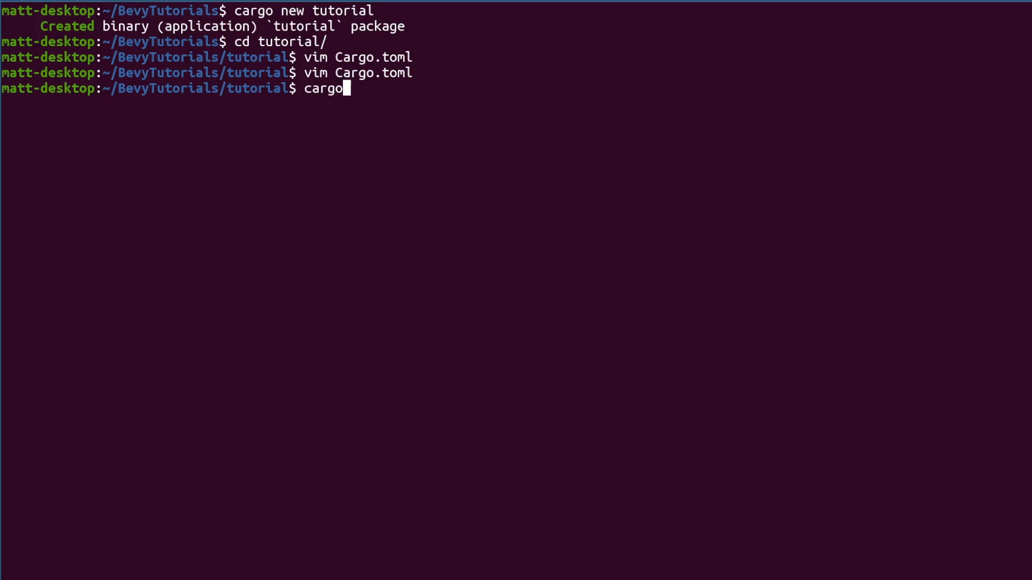
- Run cargo build on the tutorial project
{"action": "type", "text": "build"}
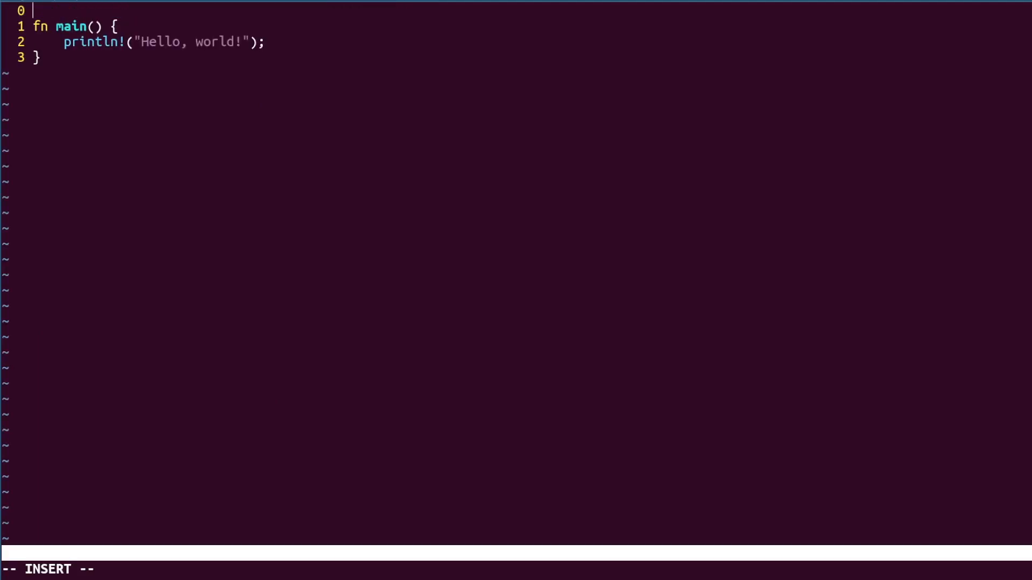
- Write main.rs with use bevy::prelude::* and App::new().add_plugins(DefaultPlugins).run(), saving via :wq
{"action": "type", "text": "use bevy::prelude::*;"}
{"action": "left_click", "coordinate": [149, 42]}
{"action": "type", "text": "A"}
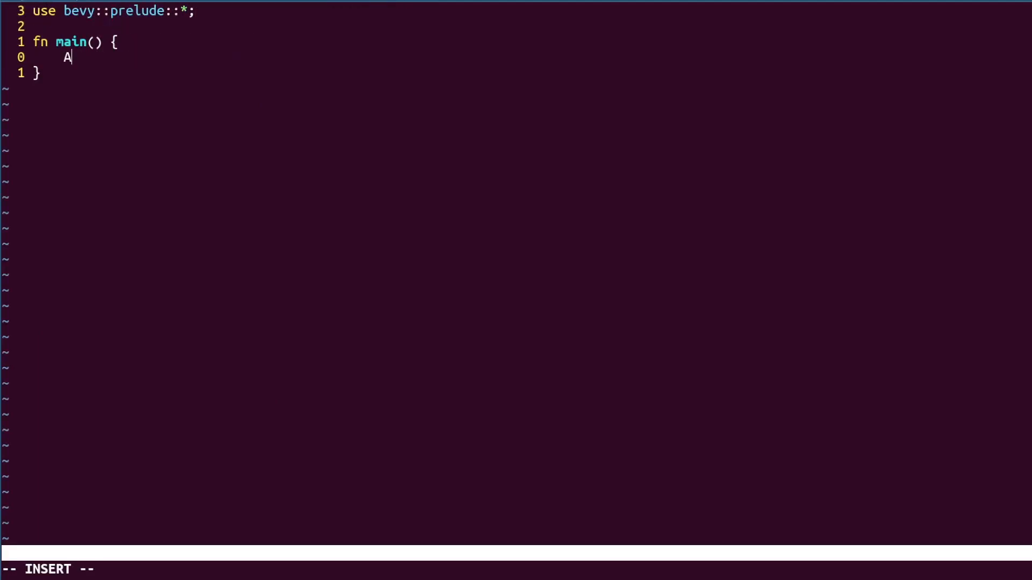
{"action": "type", "text": "pp::new().add"}
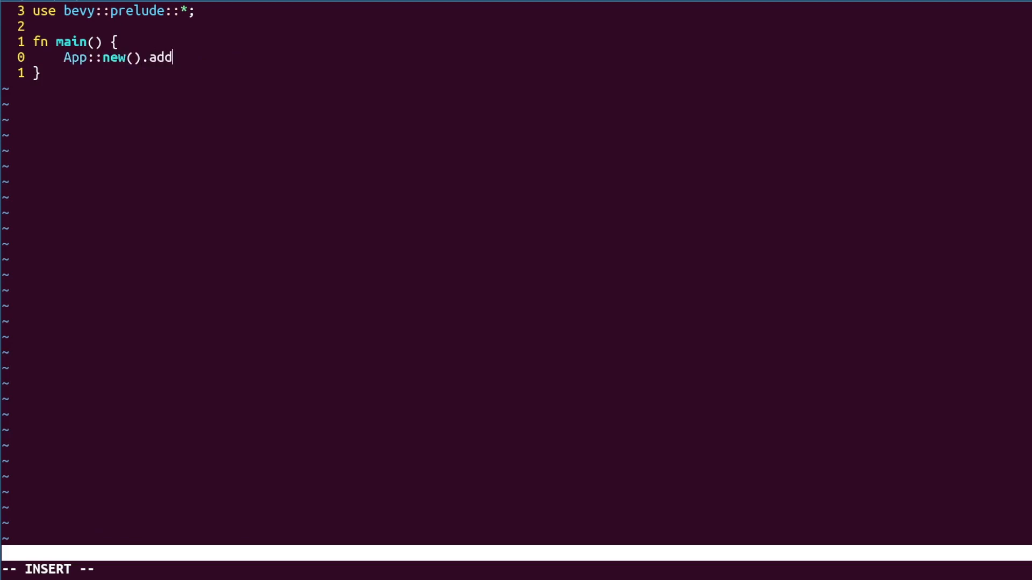
{"action": "type", "text": "_plugins(Default"}
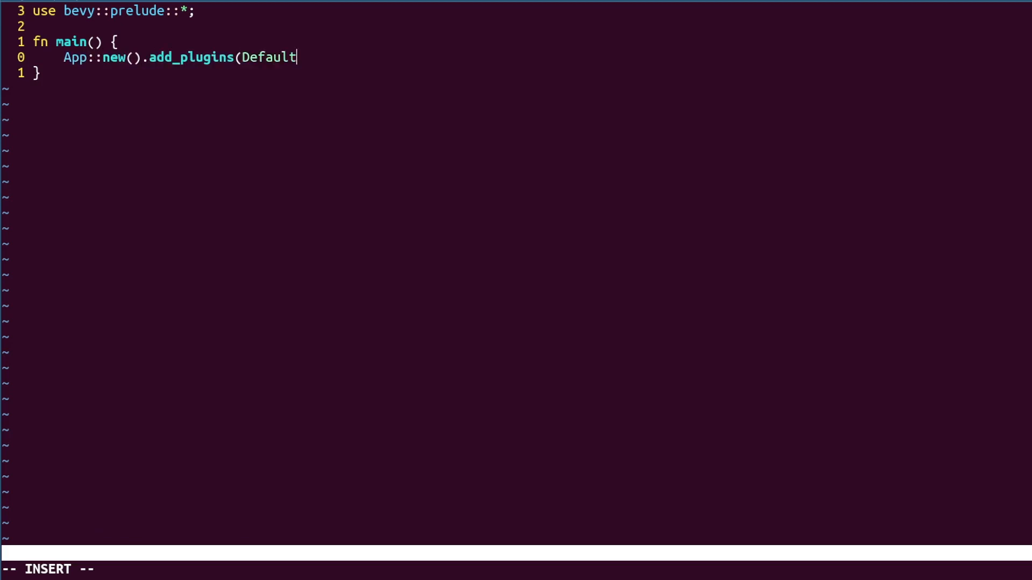
{"action": "type", "text": "Plugins).run();"}
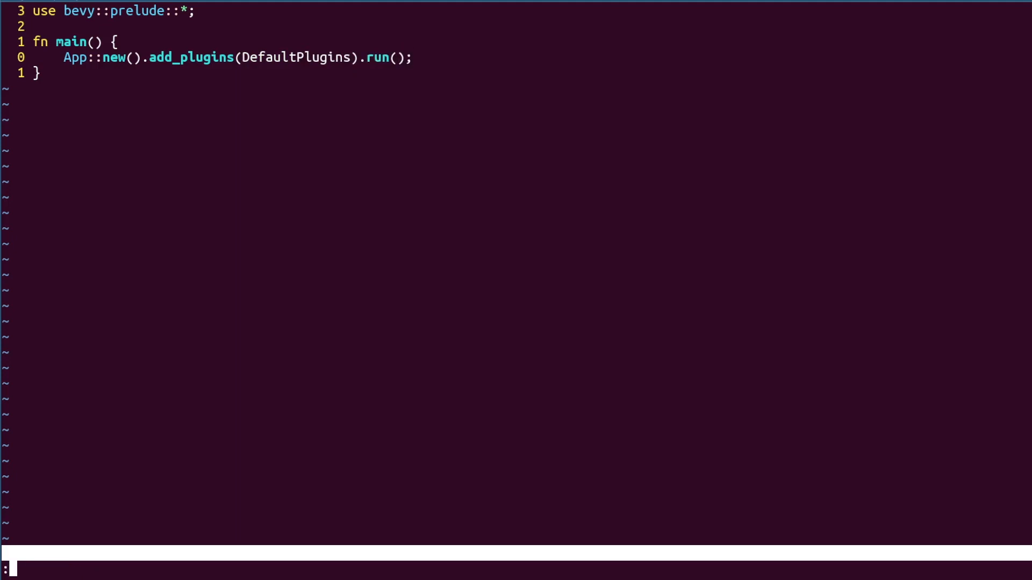
{"action": "type", "text": "wq"}
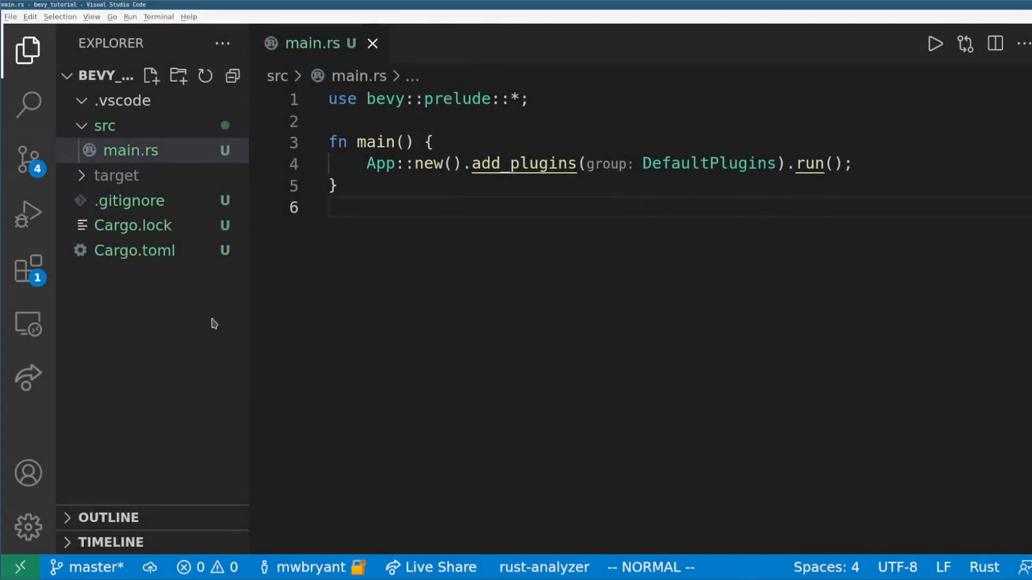
{"action": "left_click", "coordinate": [27, 269]}
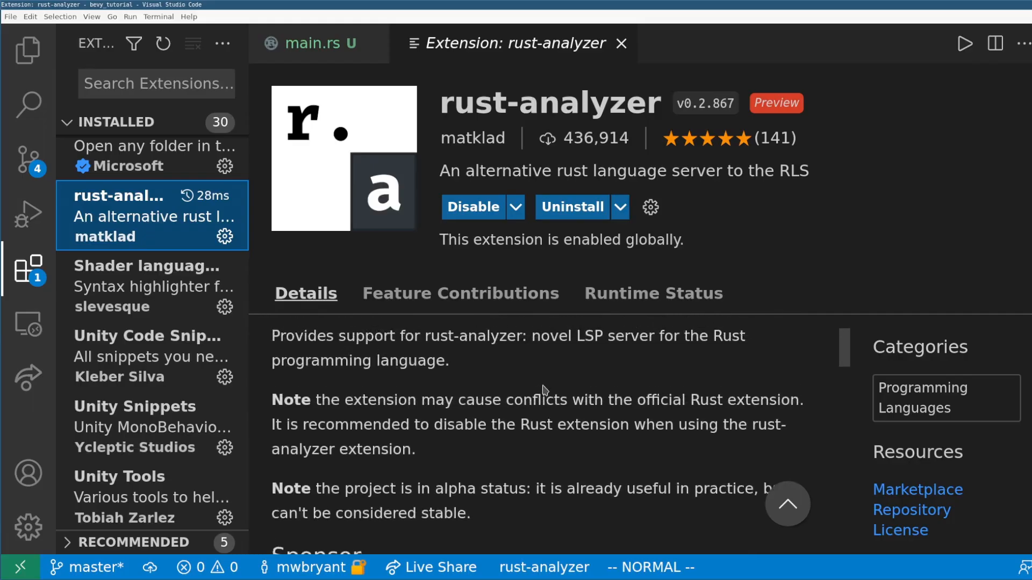
- Save .vscode/tasks.json with a default 'cargo fmt && run' build task
{"action": "left_click", "coordinate": [27, 50]}
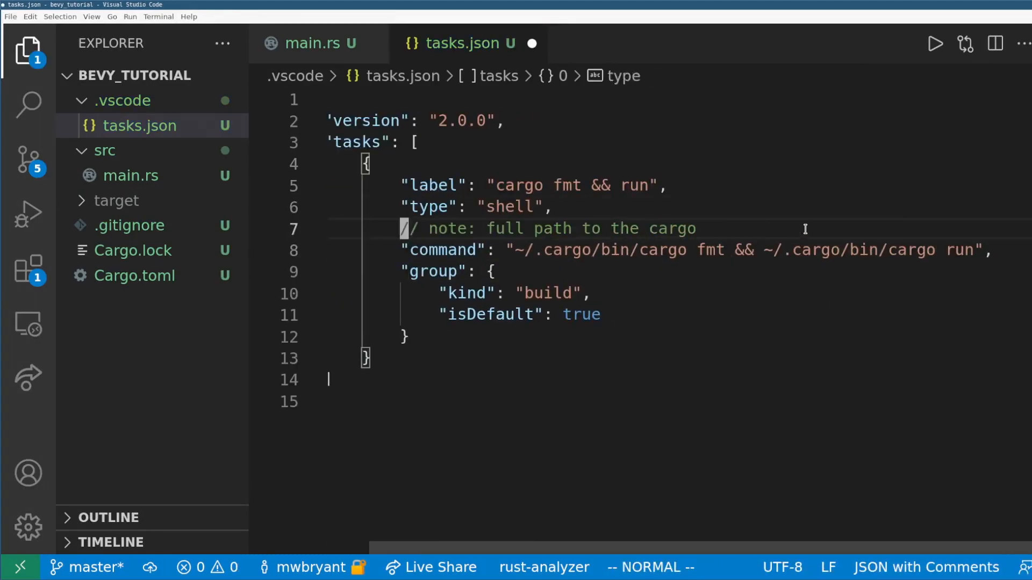
{"action": "key", "text": "ctrl+s"}
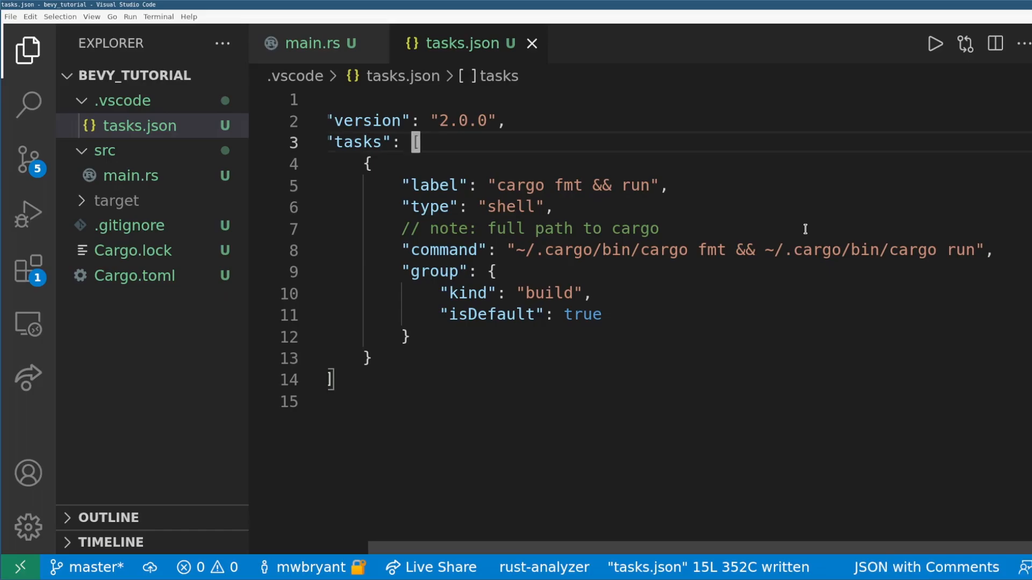
{"action": "left_click", "coordinate": [315, 43]}
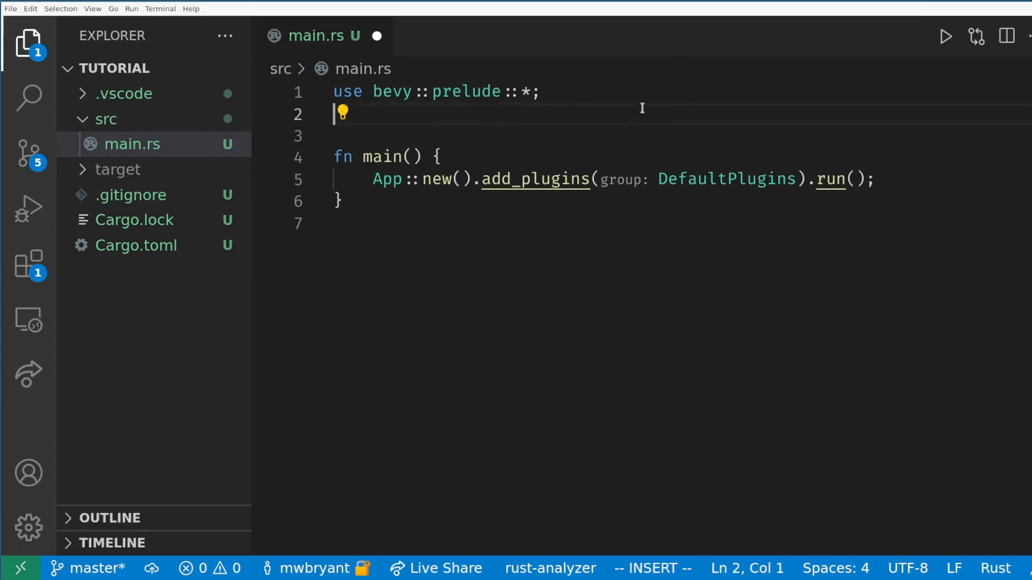
- Define pub const CLEAR: Color as rgb 0.1, 0.1, 0.1 in main.rs
{"action": "type", "text": "pub const CLEAR"}
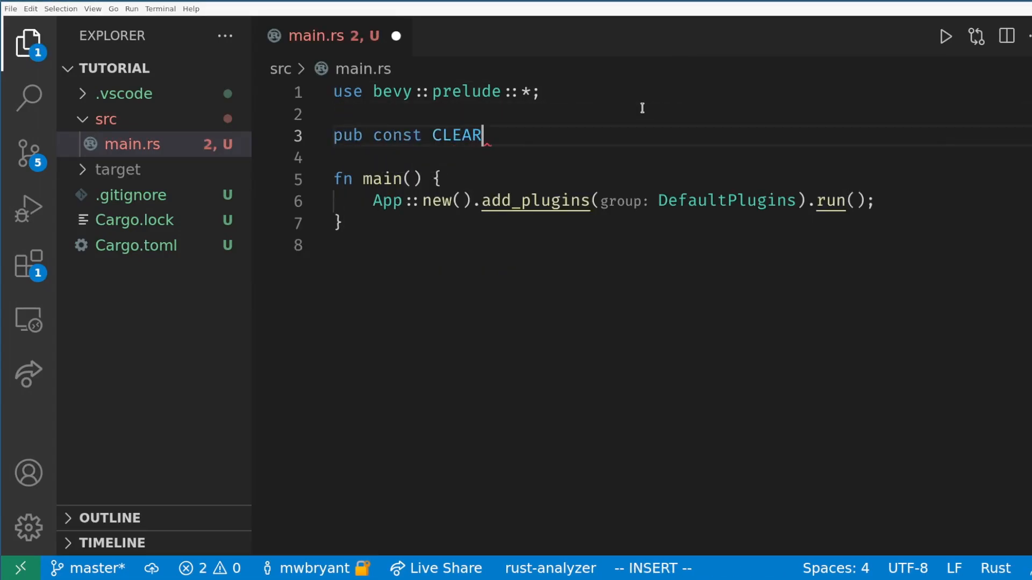
{"action": "type", "text": ": Color ="}
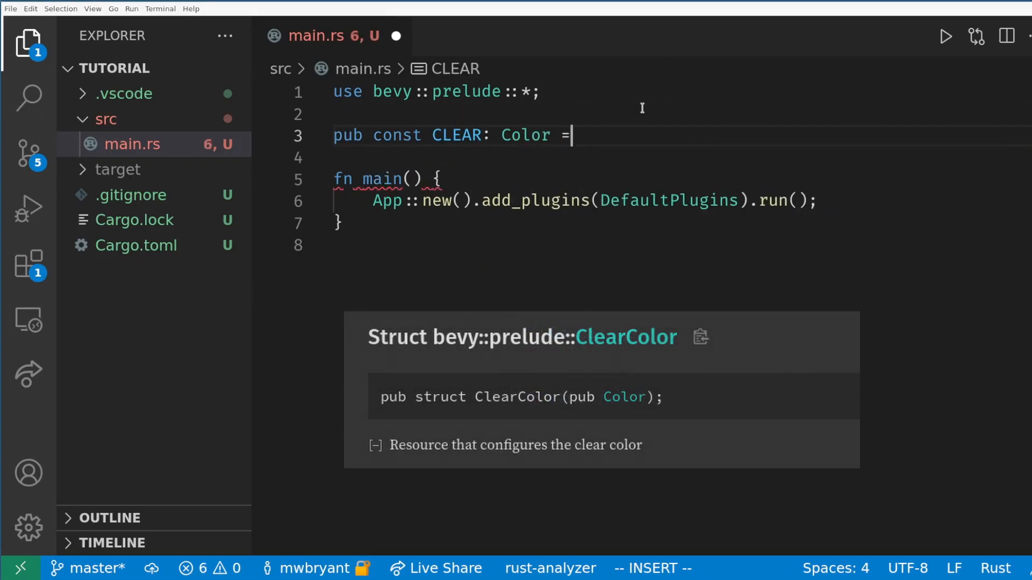
{"action": "type", "text": "Color::rgb(0.1,"}
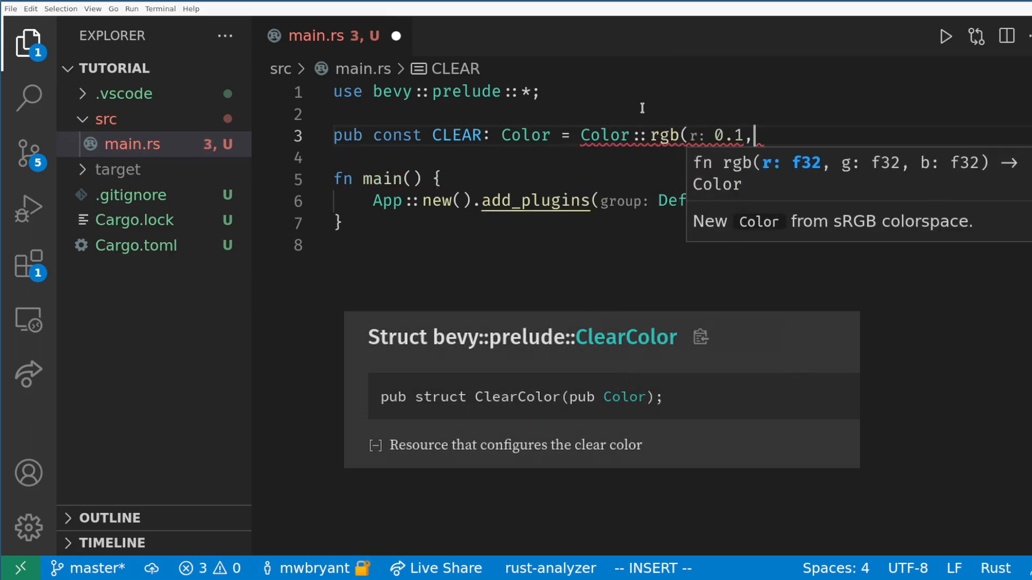
{"action": "type", "text": "g: 0.1, b: 0.1);"}
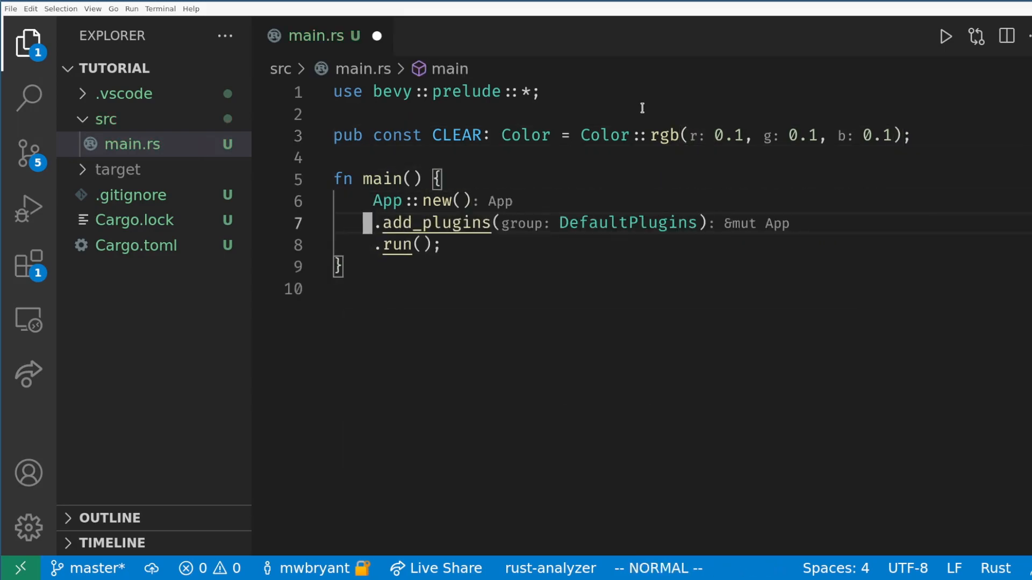
- Insert ClearColor(CLEAR) as an app resource and save main.rs
{"action": "type", "text": ".insert"}
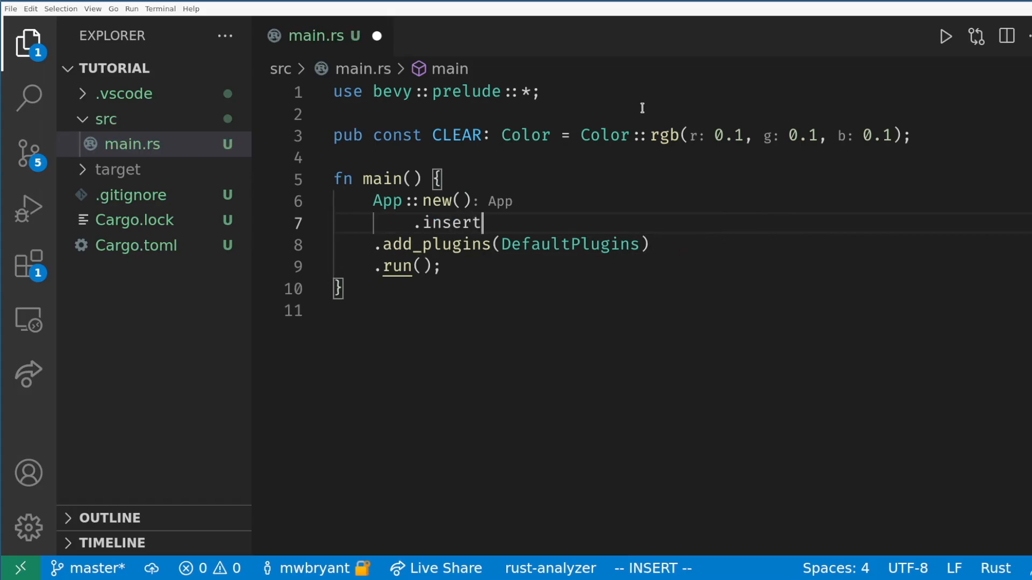
{"action": "type", "text": "_resource("}
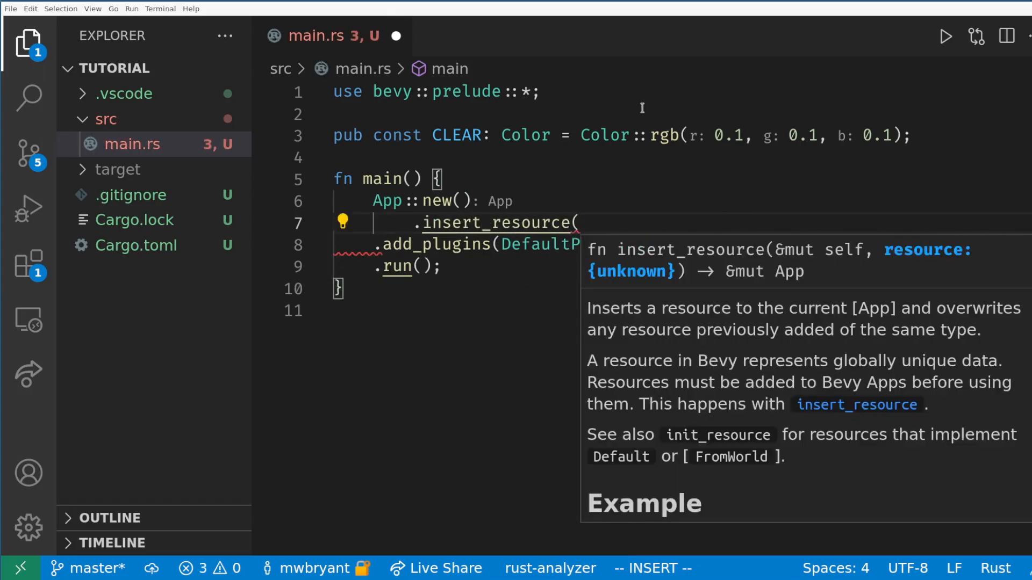
{"action": "type", "text": "Clearcolor("}
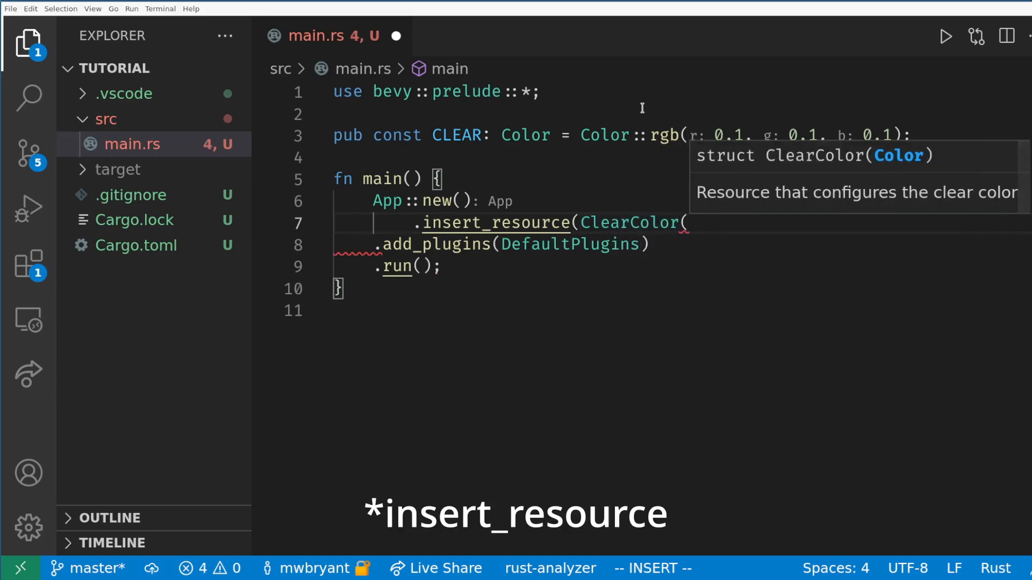
{"action": "type", "text": "CLEAR)"}
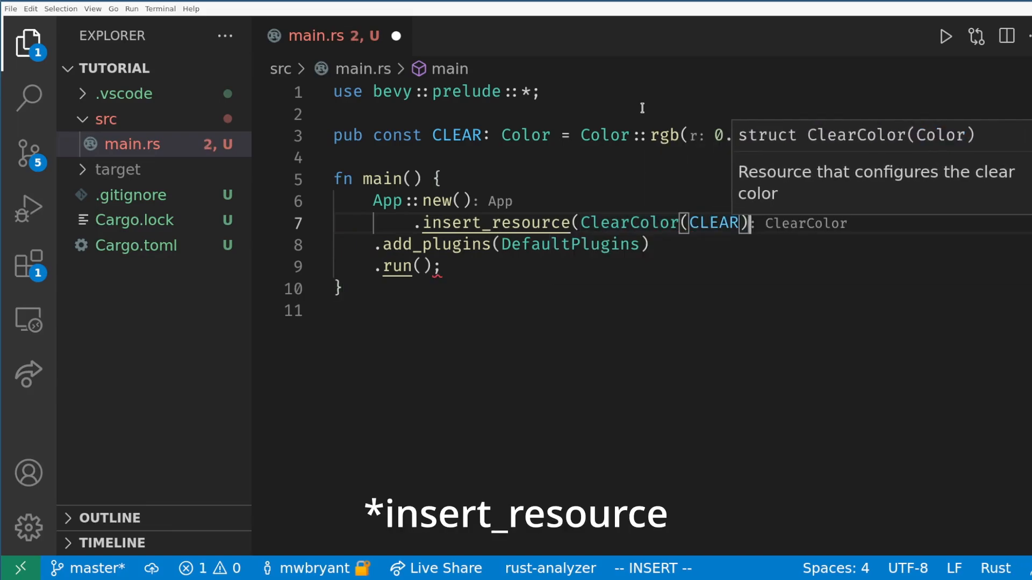
{"action": "key", "text": "ctrl+s"}
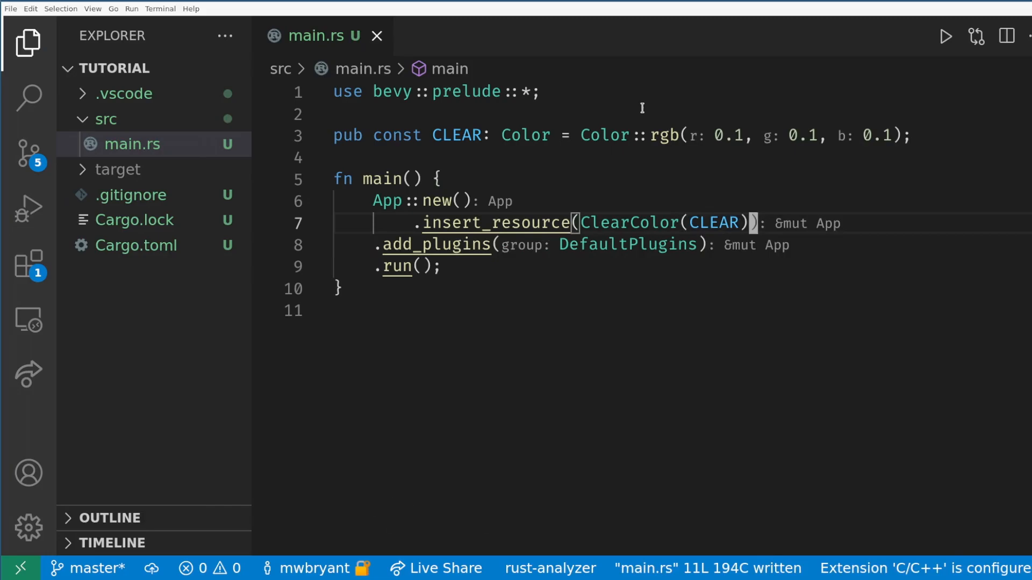
{"action": "type", "text": ".insert_resource(WindowDescriptor {"}
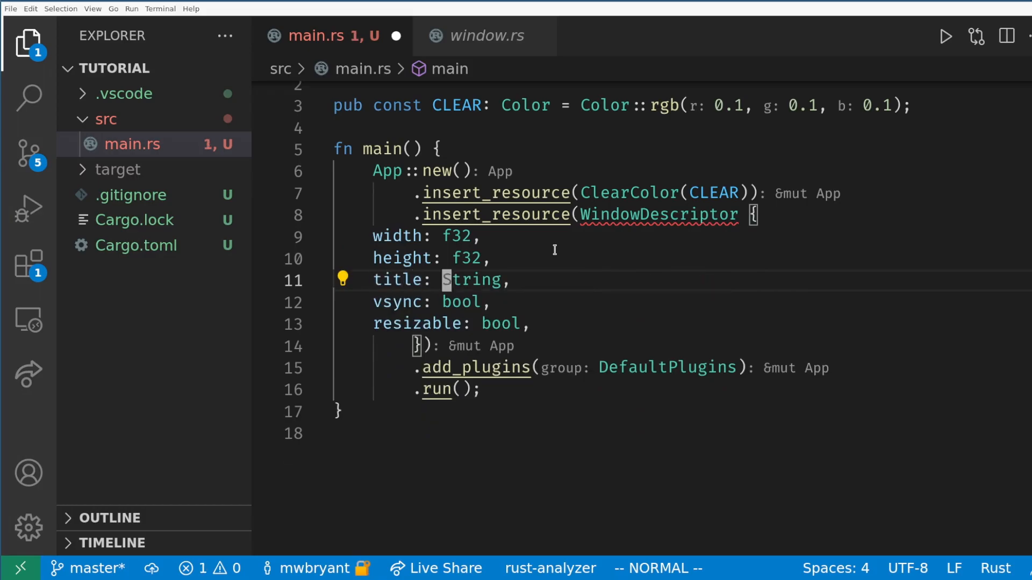
- Fill in a 1600×900 'Bevy Tutorial' WindowDescriptor with vsync on, resizing off, and save
{"action": "type", "text": "900.0"}
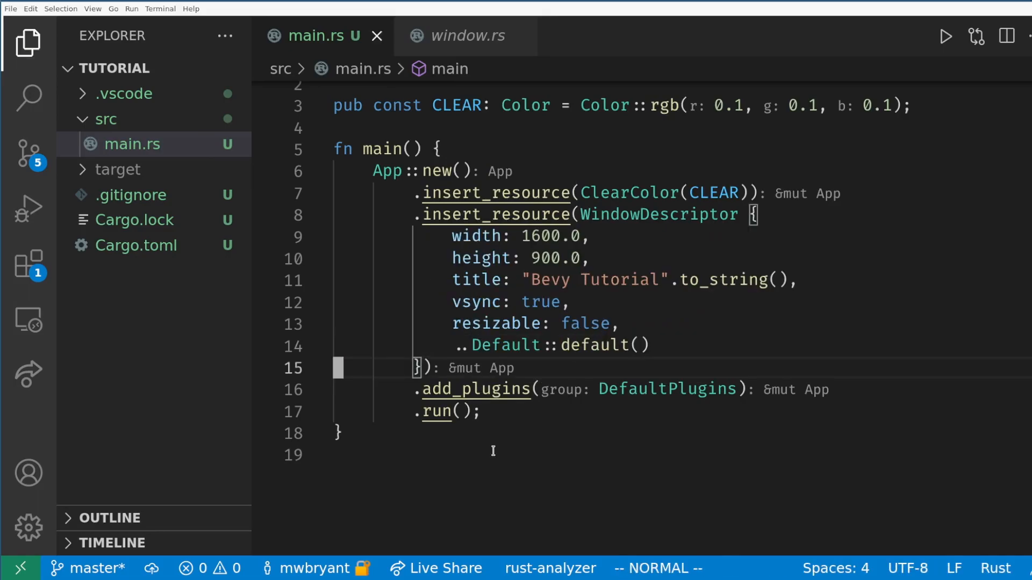
{"action": "left_click", "coordinate": [943, 36]}
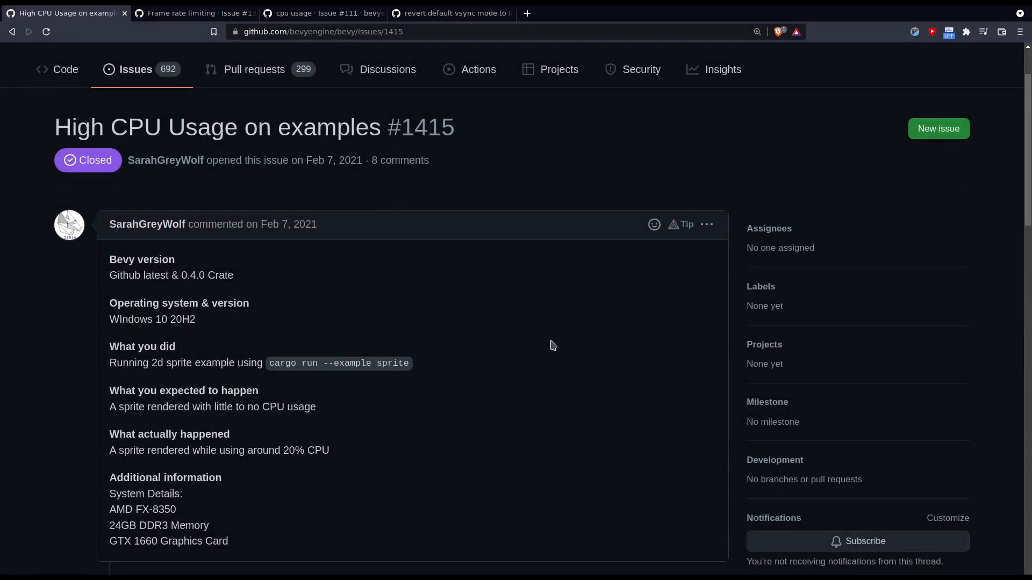
- Read the High CPU Usage issue comments, then follow #1343 to Frame rate limiting
{"action": "scroll", "scroll_direction": "down", "scroll_amount": 3}
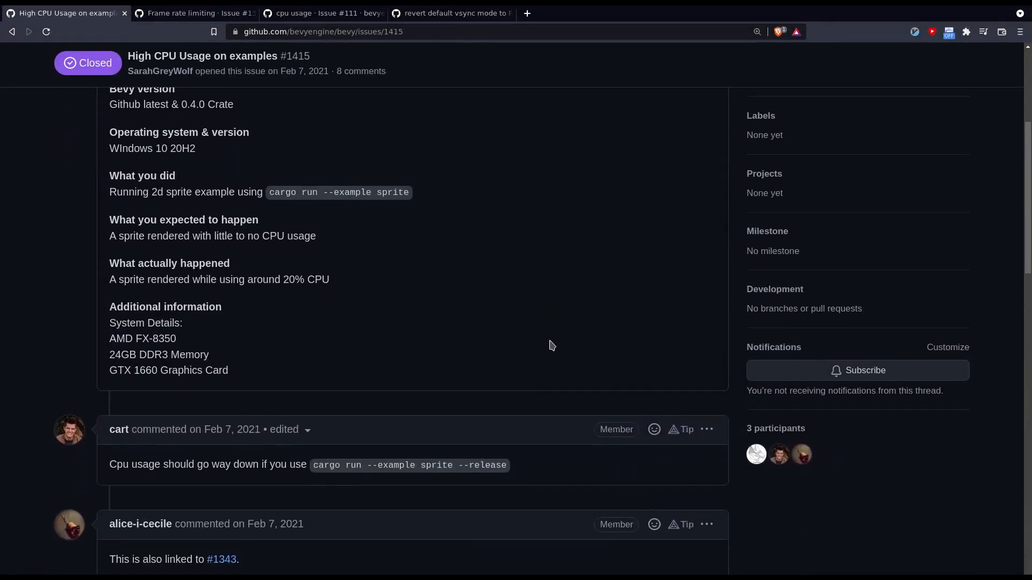
{"action": "scroll", "scroll_direction": "down", "scroll_amount": 3}
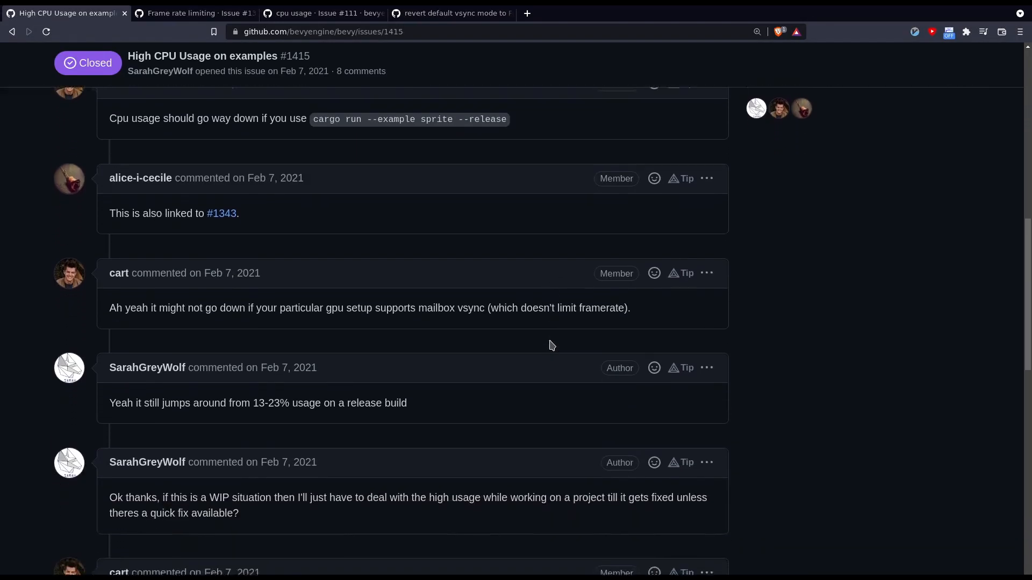
{"action": "scroll", "scroll_direction": "down", "scroll_amount": 3}
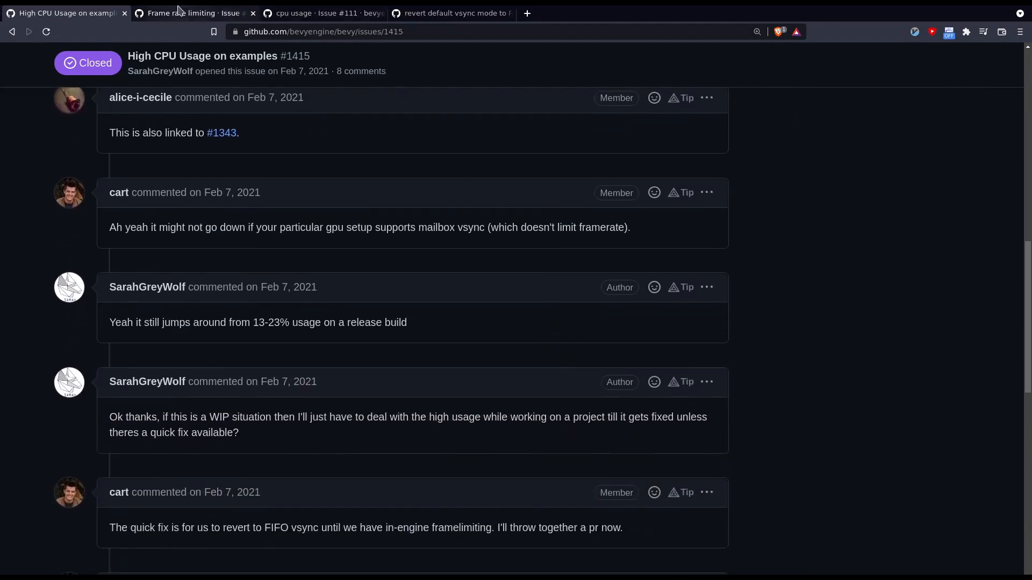
{"action": "left_click", "coordinate": [191, 13]}
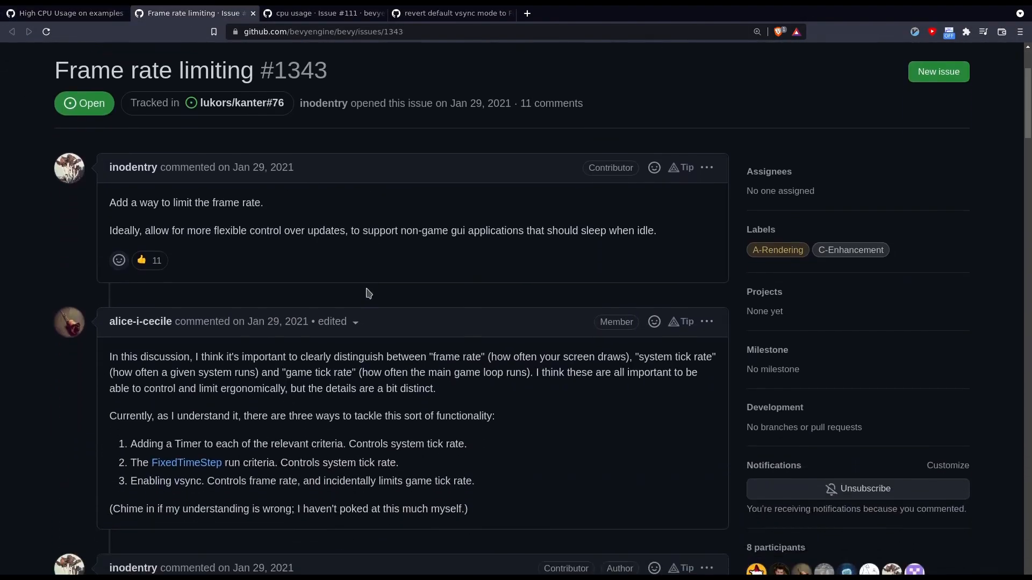
{"action": "scroll", "scroll_direction": "down", "scroll_amount": 3}
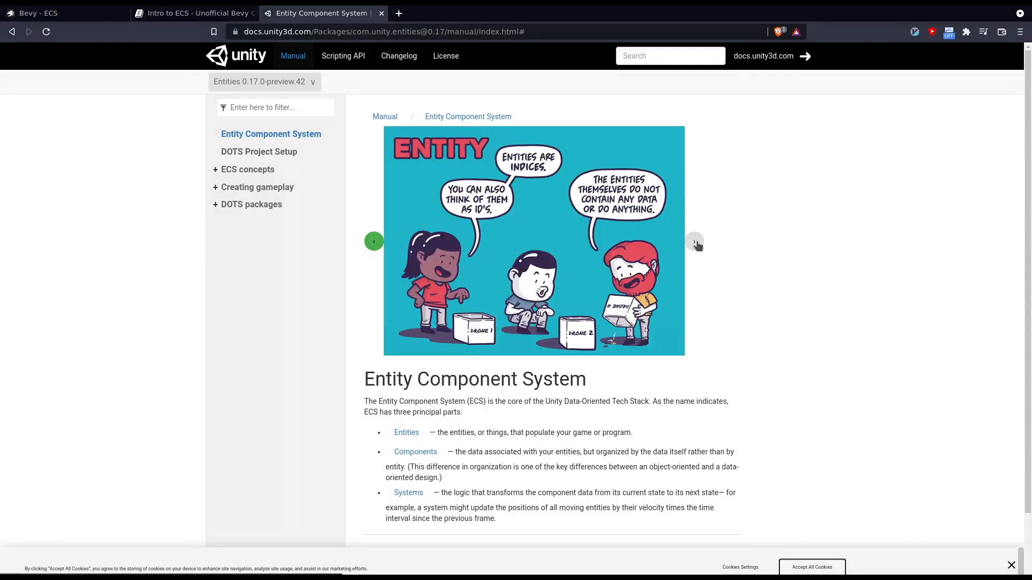
- Page through the Entity, Component and System comic slides with the next arrow
{"action": "left_click", "coordinate": [695, 241]}
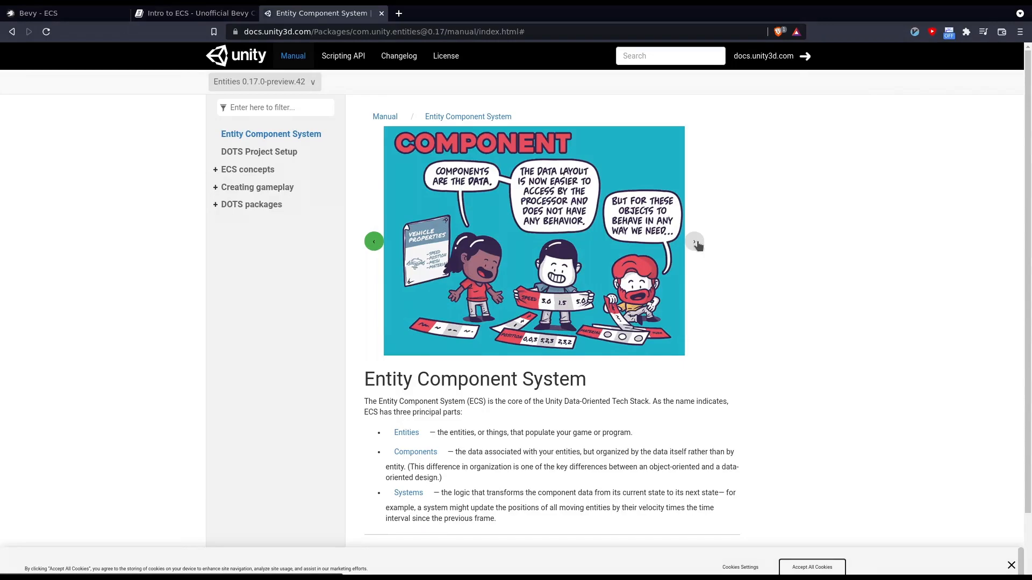
{"action": "left_click", "coordinate": [695, 241]}
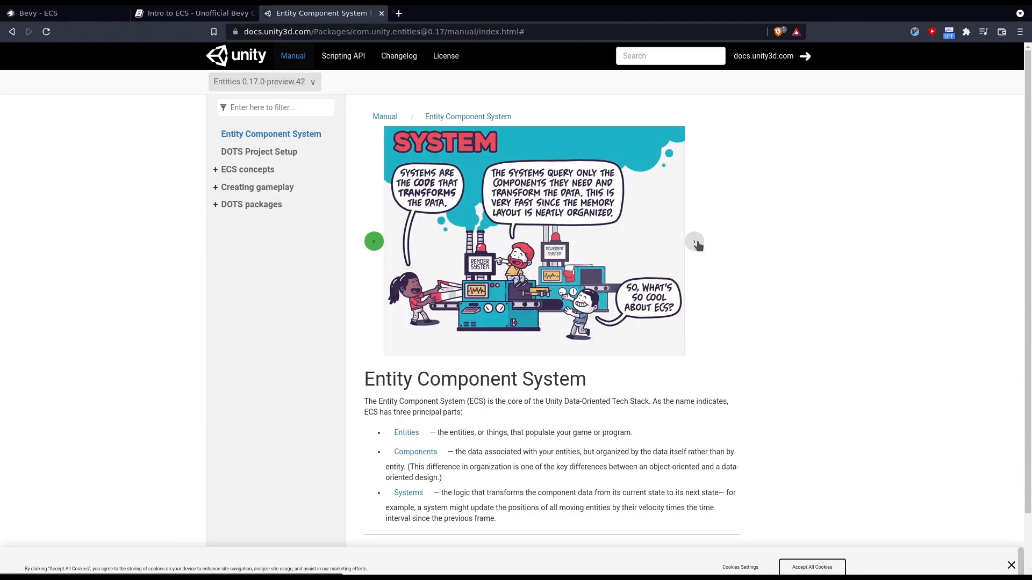
{"action": "left_click", "coordinate": [695, 241]}
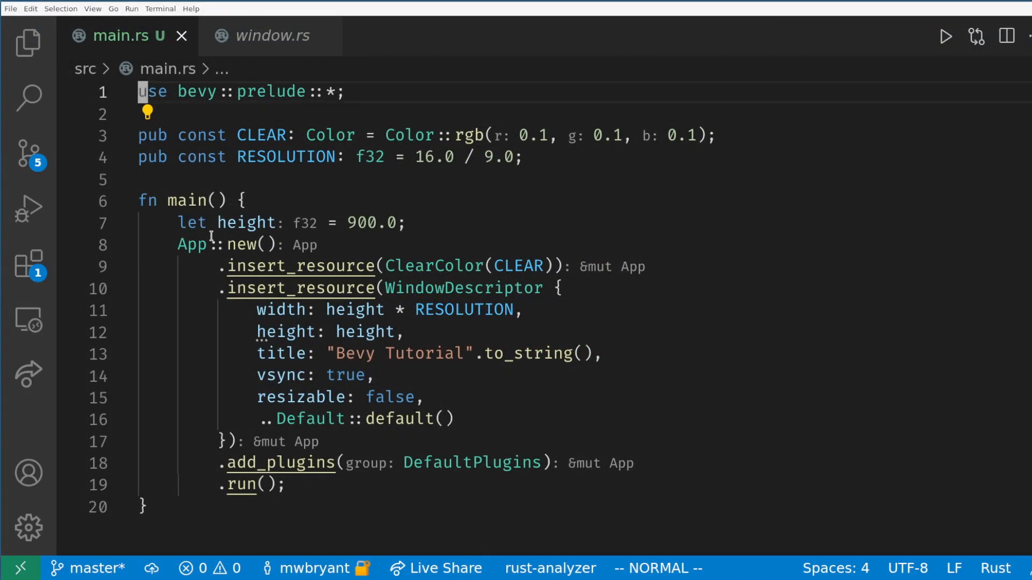
- Below main, write fn spawn_camera(mut commands: Commands) and begin its let mut camera line
{"action": "key", "text": "Enter"}
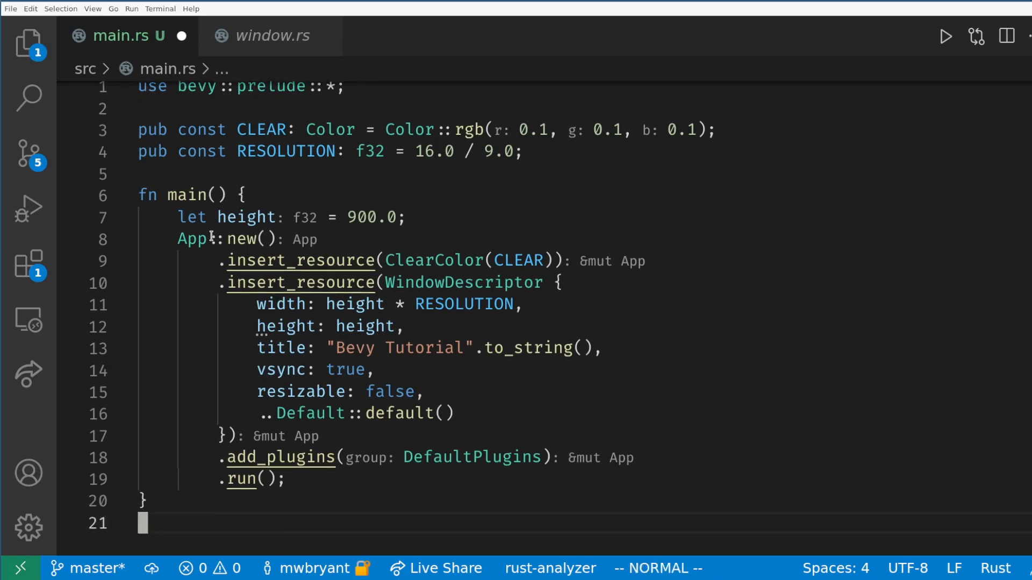
{"action": "scroll", "scroll_direction": "down", "scroll_amount": 3}
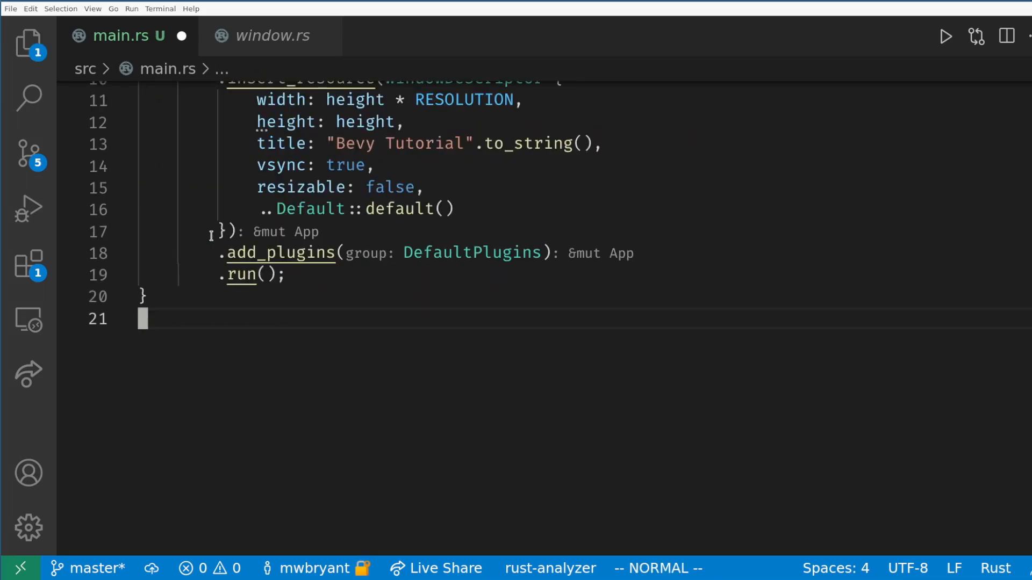
{"action": "type", "text": "fn spaw"}
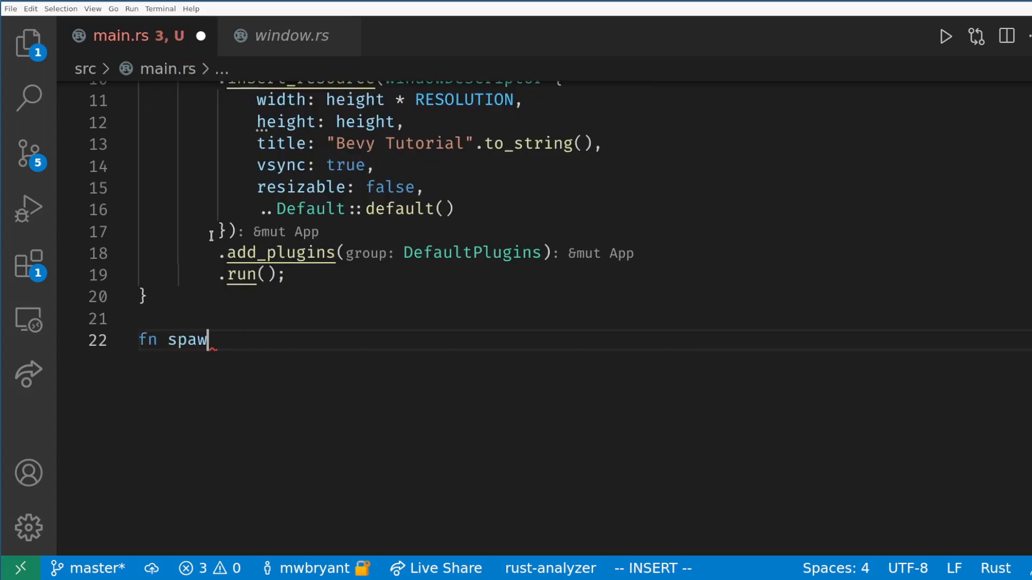
{"action": "type", "text": "n_camera(m"}
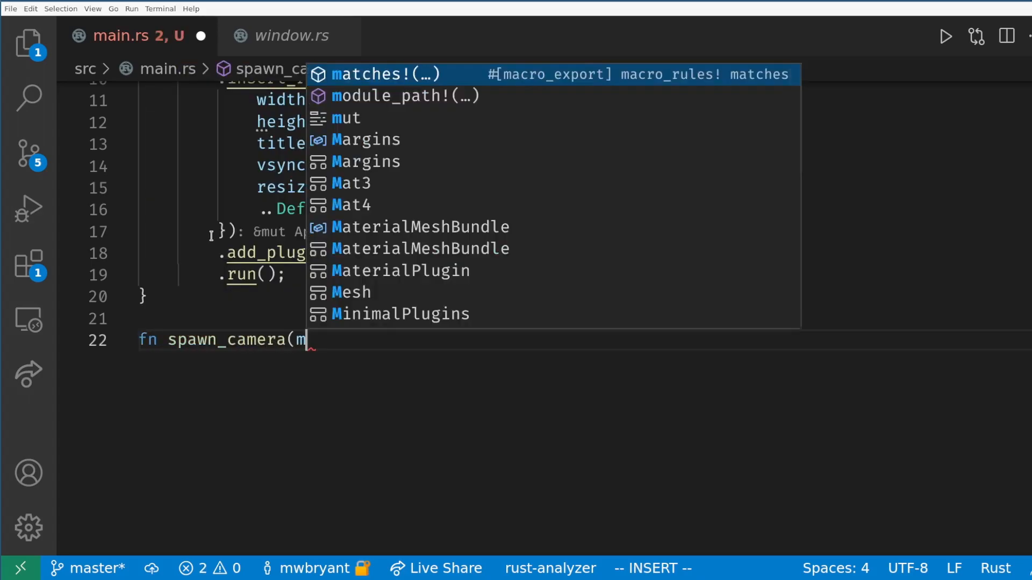
{"action": "type", "text": "ut commands: Commands) {"}
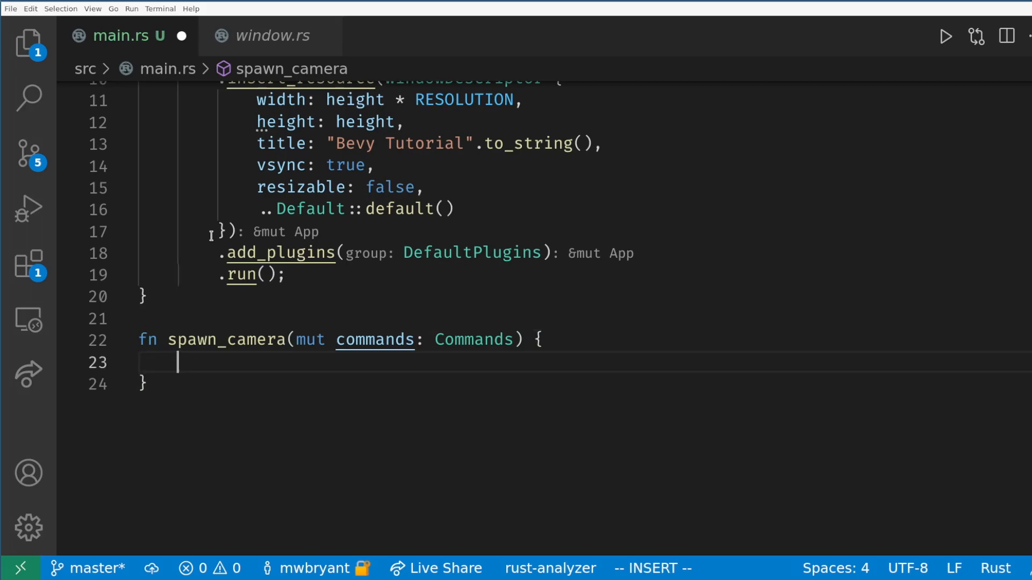
{"action": "type", "text": "let mut c"}
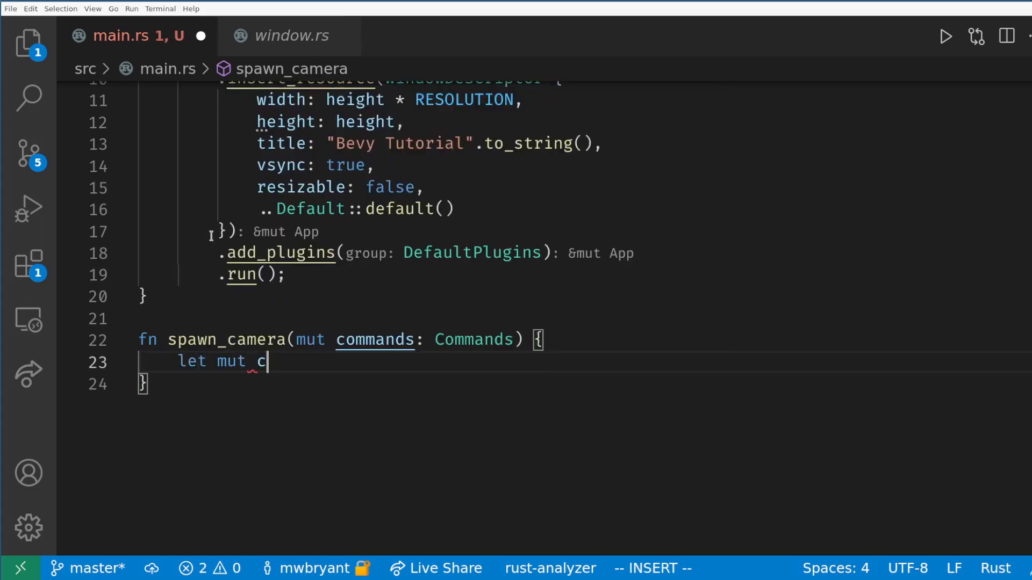
- Build a 2D OrthographicCameraBundle with custom scaling_mode bounds and add spawn_camera as a startup system
{"action": "type", "text": "amera = OrthographicCameraBundle::new_2d();"}
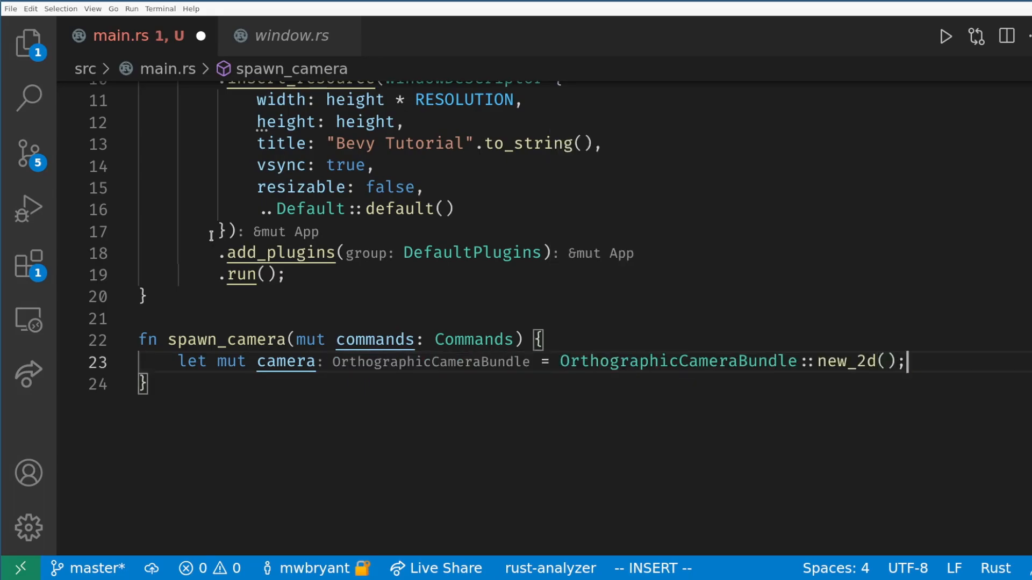
{"action": "type", "text": "camera.or"}
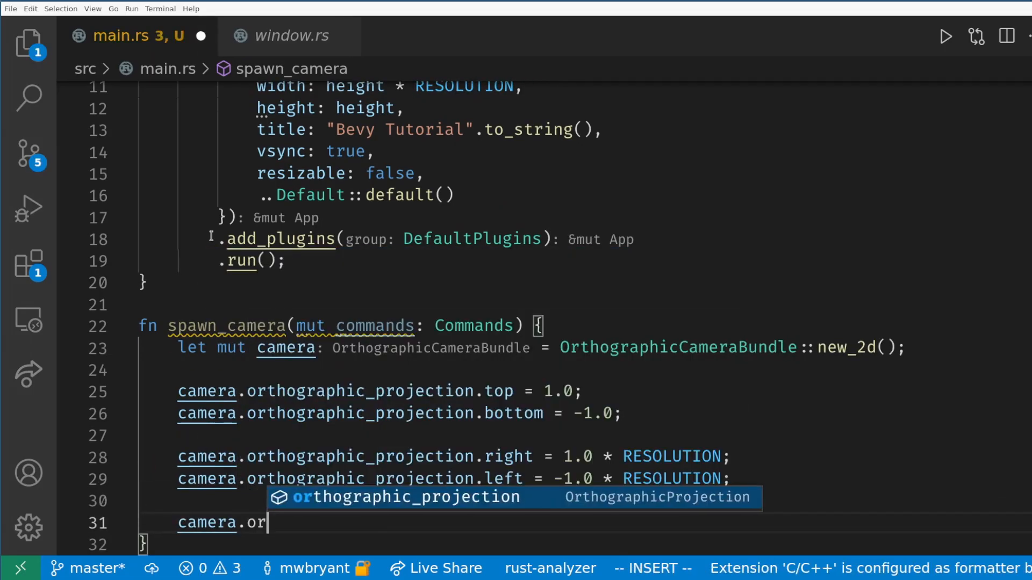
{"action": "type", "text": "thographic_projection.scal"}
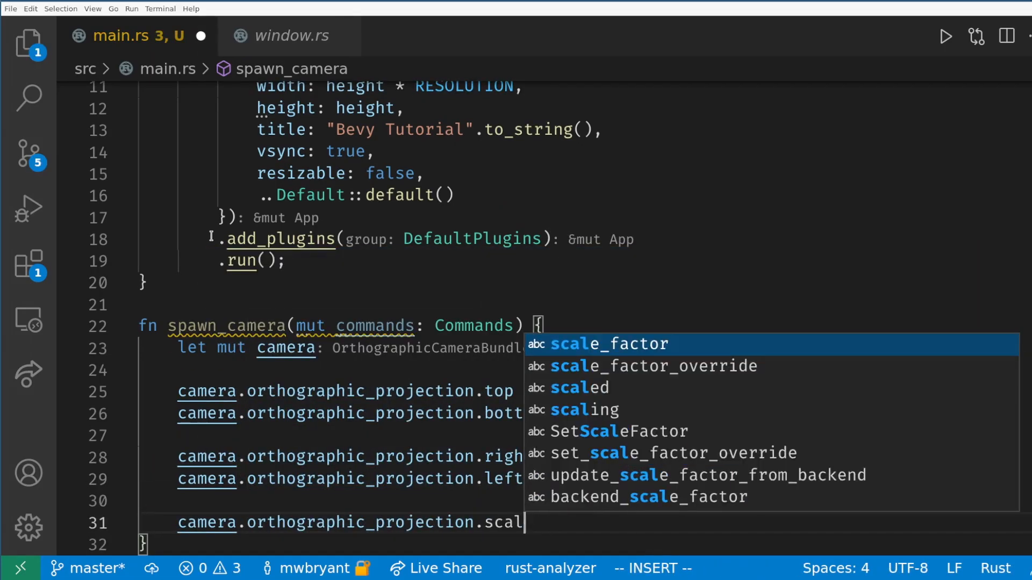
{"action": "key", "text": "Escape"}
{"action": "type", "text": "."}
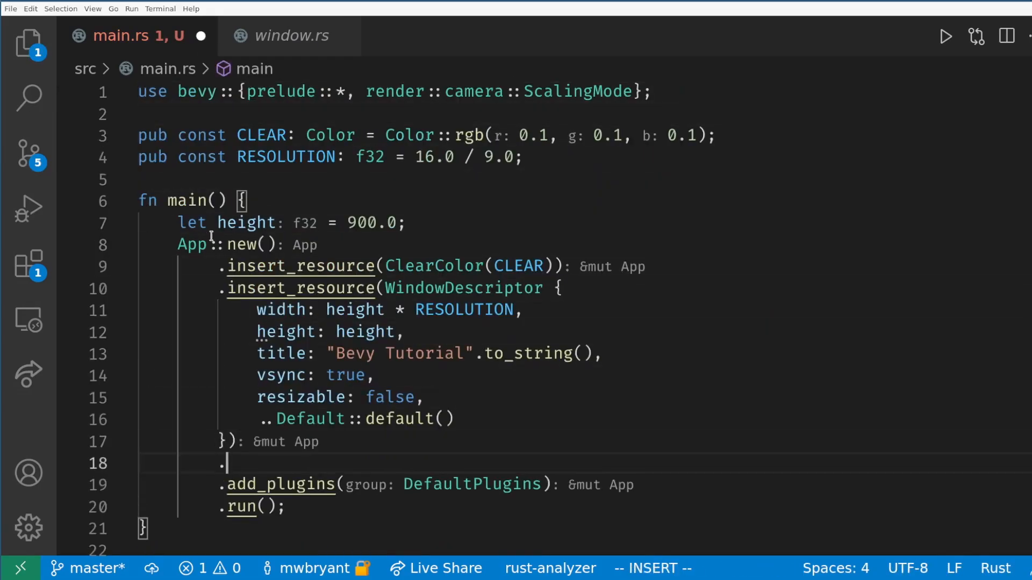
{"action": "type", "text": "add_startup_ssystem(spawn_camera"}
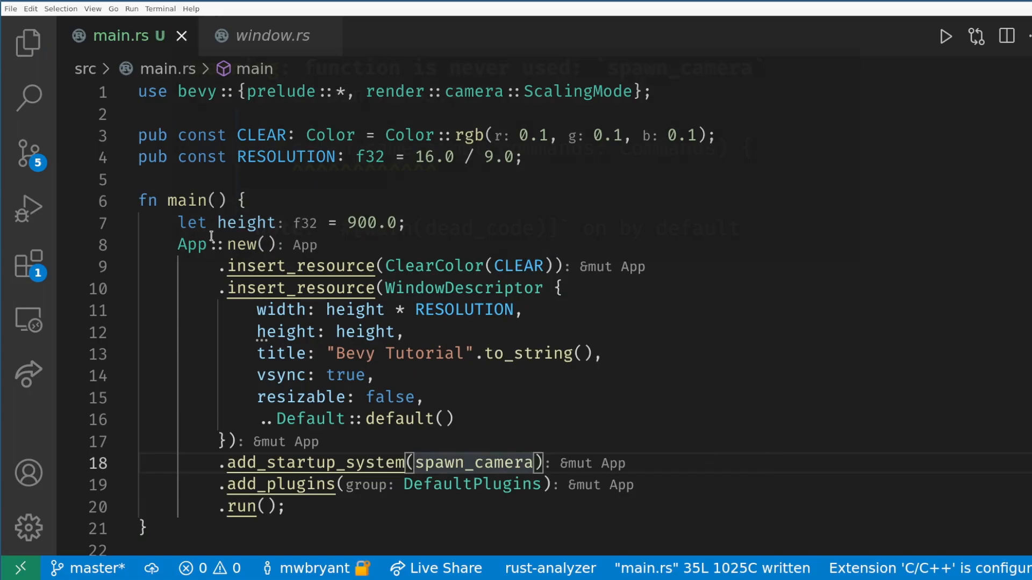
{"action": "mouse_move", "coordinate": [472, 462]}
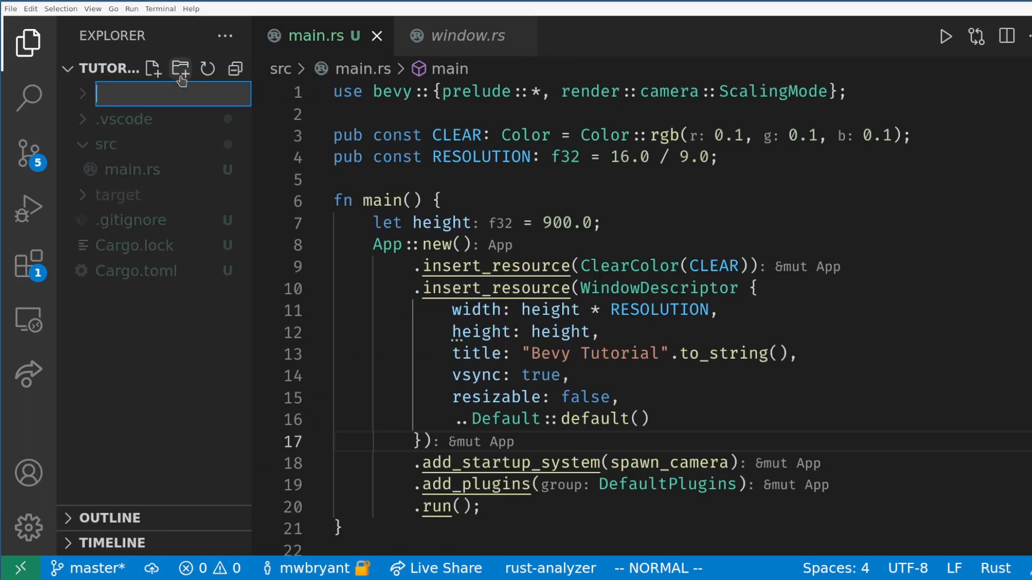
- Create an assets folder holding Ascii.png and zoom into the sprite sheet preview
{"action": "type", "text": "assets"}
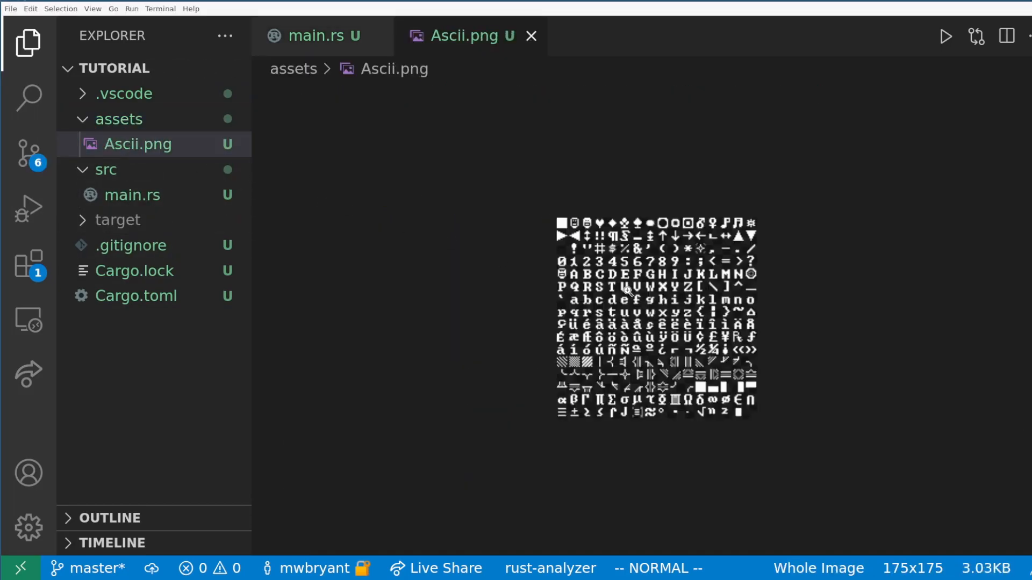
{"action": "left_click", "coordinate": [818, 568]}
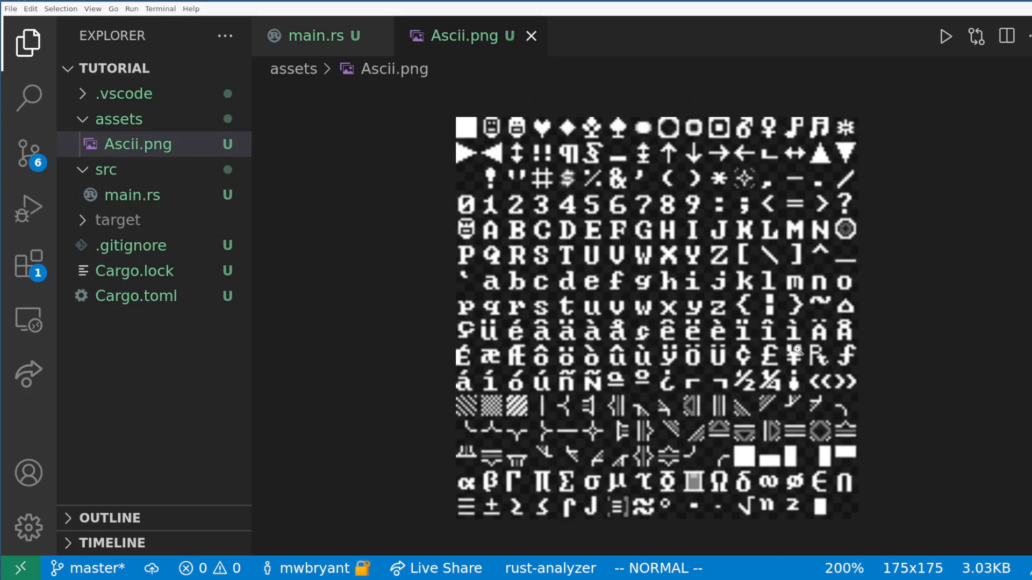
{"action": "left_click", "coordinate": [310, 35]}
{"action": "type", "text": "mut commands: Commands,"}
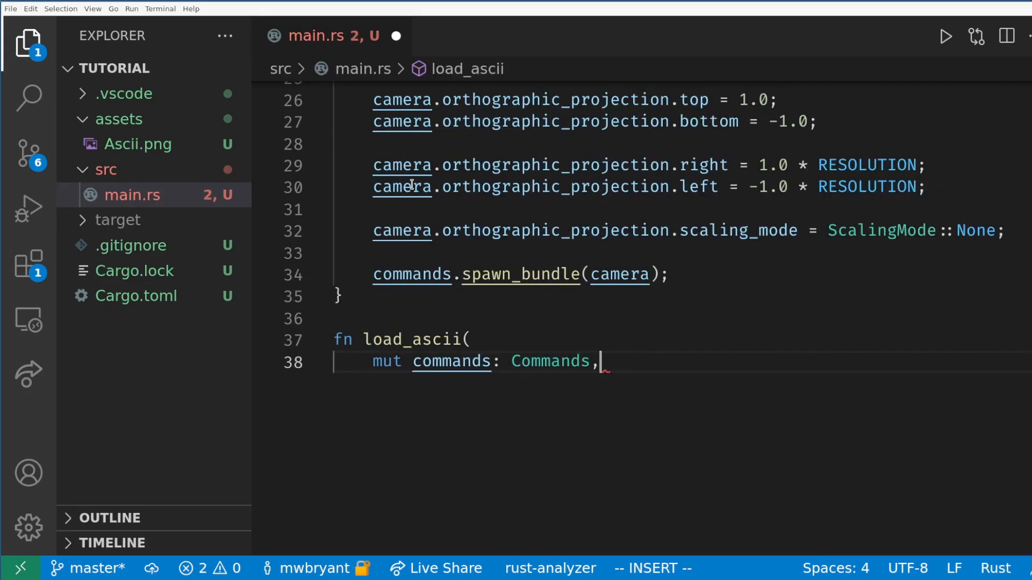
- Give load_ascii assets: Res<AssetServer> and texture_atlases: ResMut parameters, and load Ascii.png into image
{"action": "type", "text": "assets: Res<AssetServer>,"}
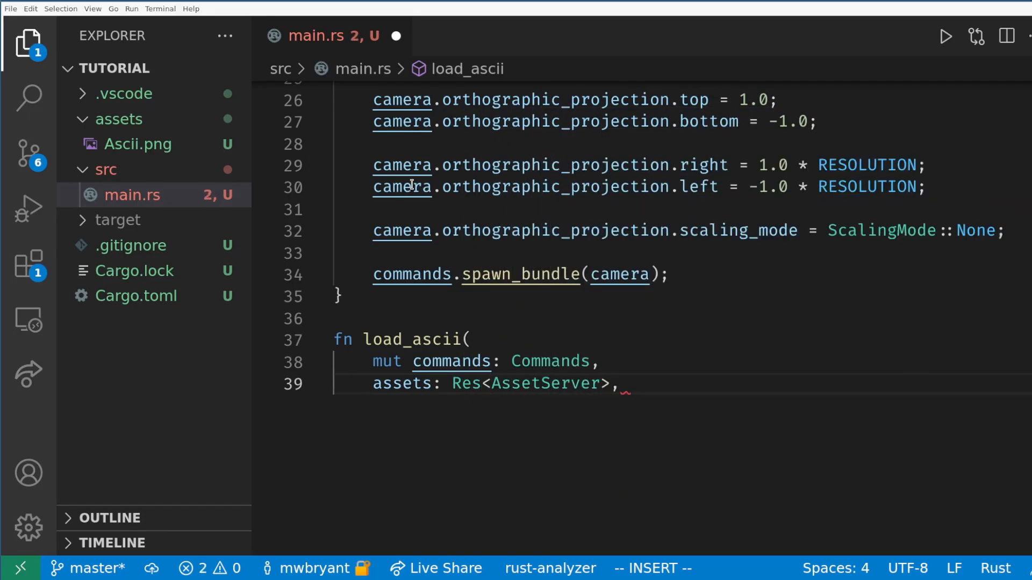
{"action": "type", "text": "mut tex"}
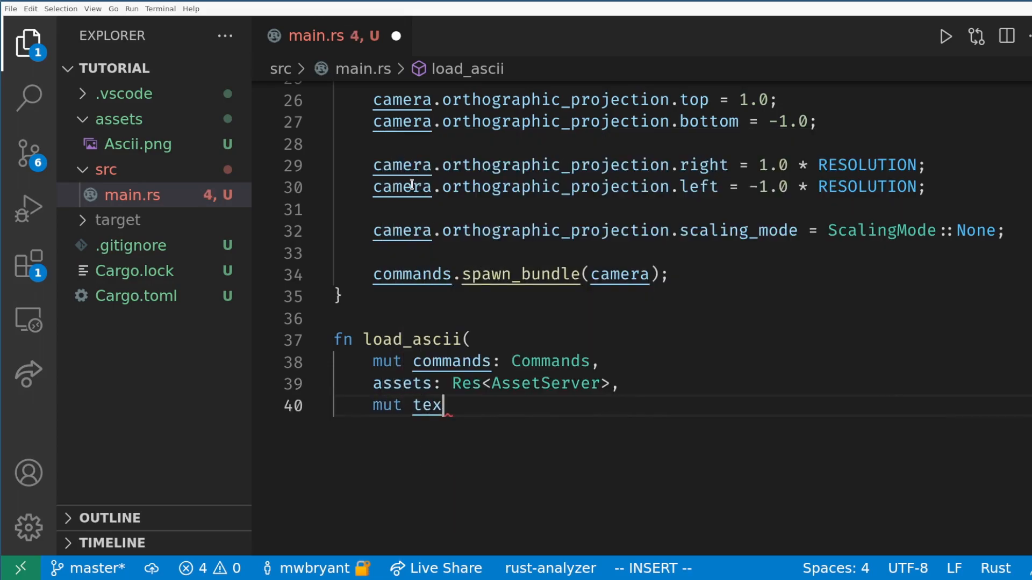
{"action": "type", "text": "ture_atlases: ResMut<Assets<TextureAtlas>>"}
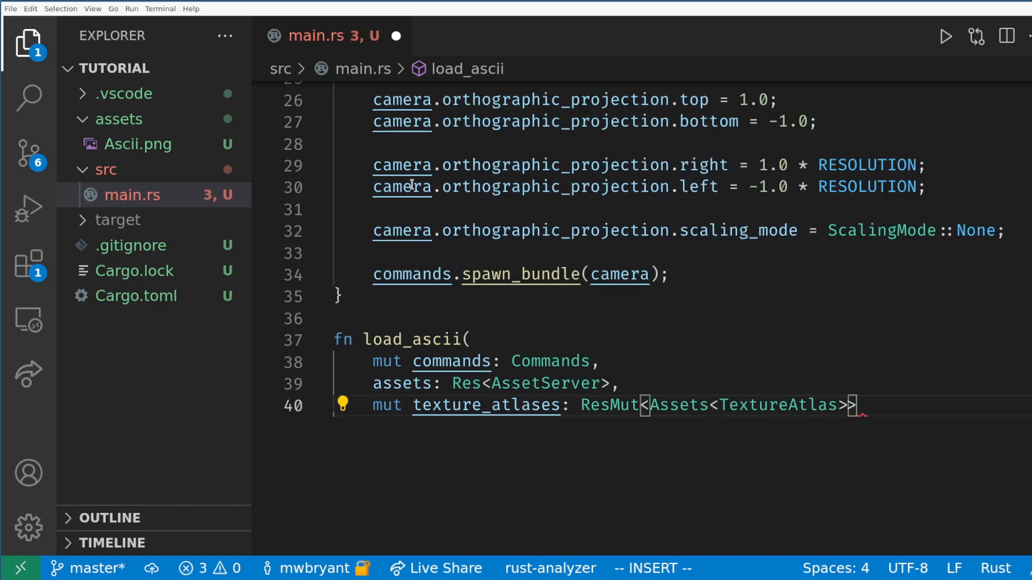
{"action": "type", "text": ") {"}
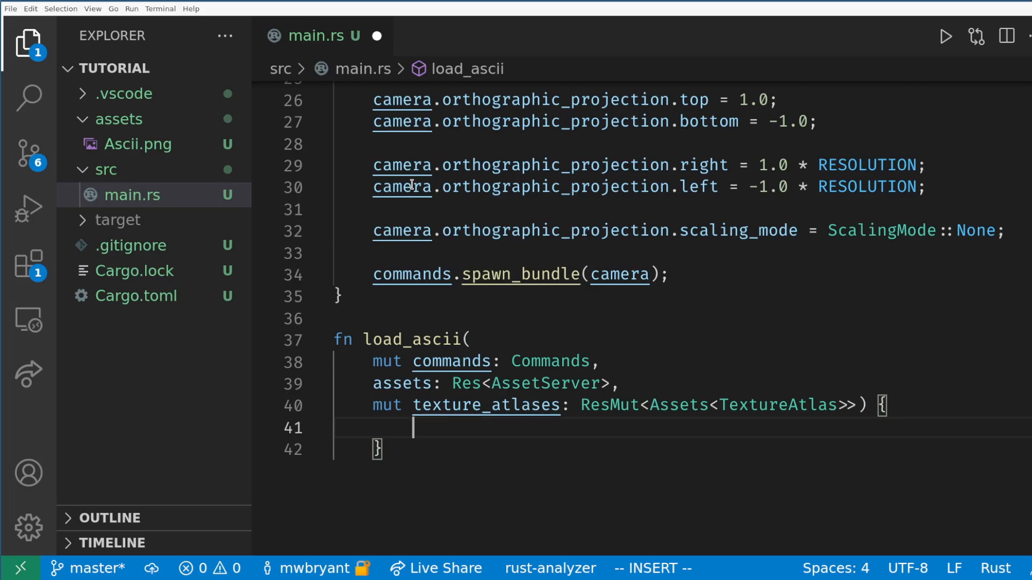
{"action": "type", "text": "let"}
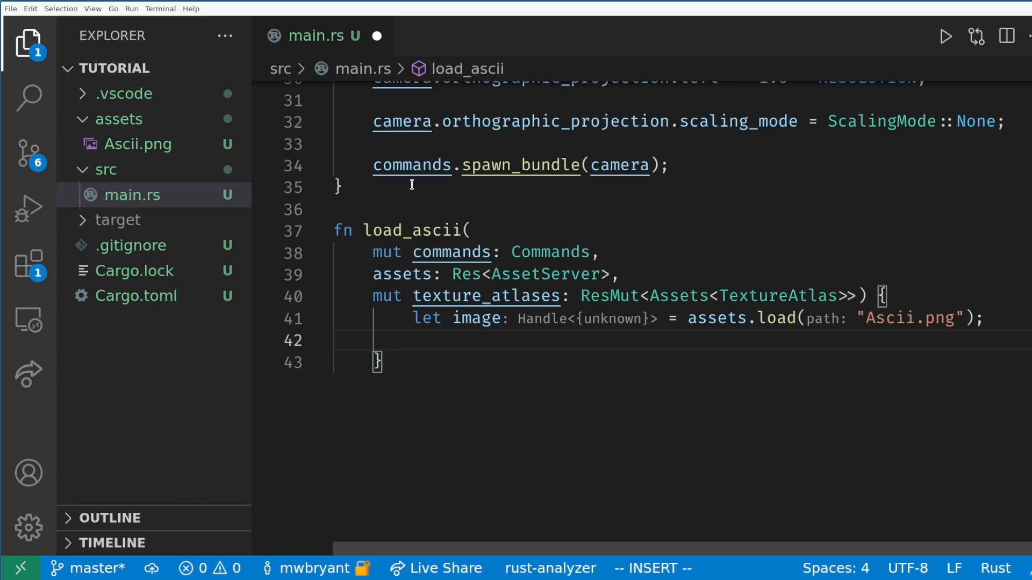
- Create a 16×16 atlas via from_grid_with_padding (9.0 cells, 2.0 padding) and add it as atlas_handle
{"action": "type", "text": "let atlas = TE"}
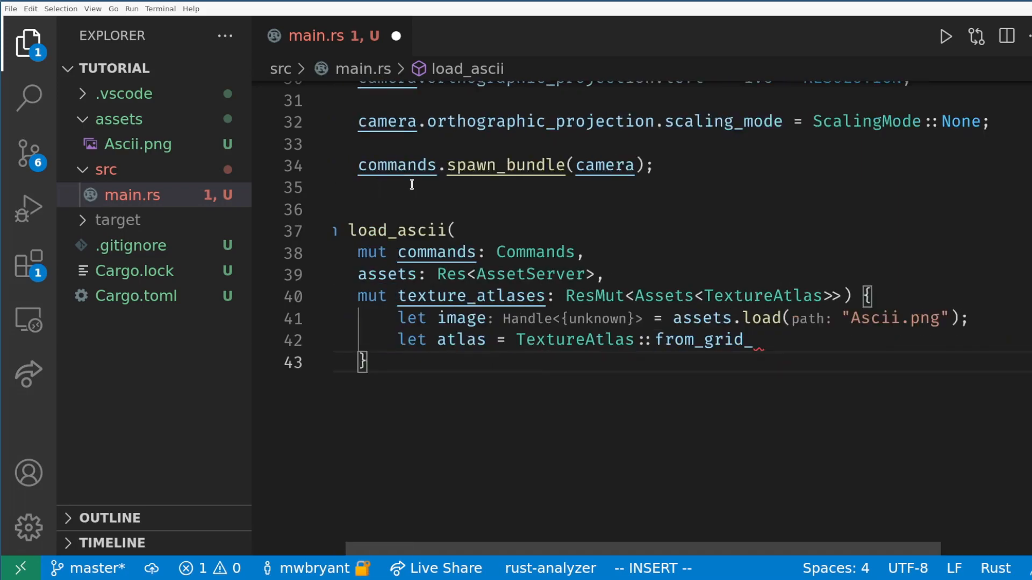
{"action": "type", "text": "_with_padding("}
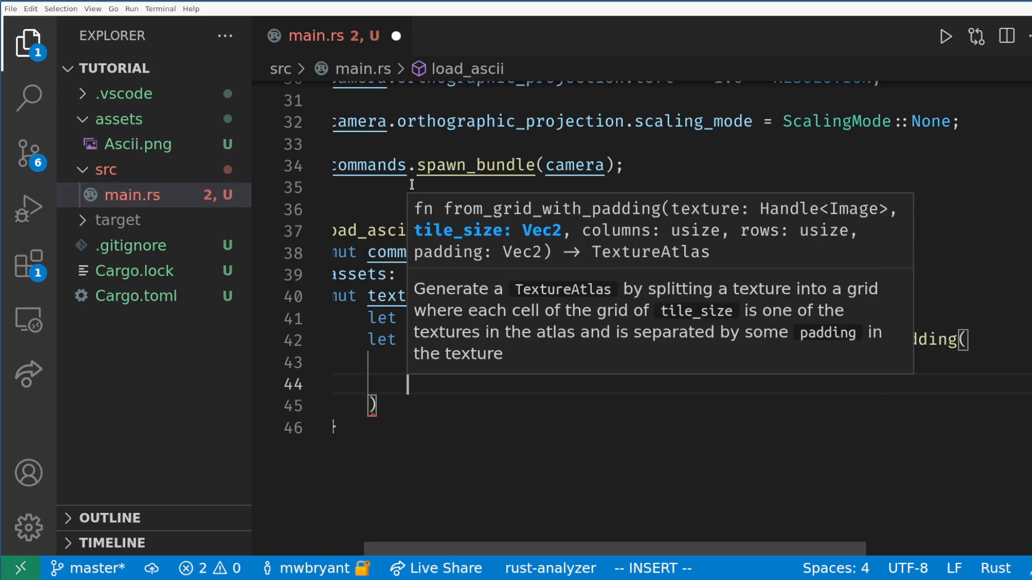
{"action": "type", "text": "16,"}
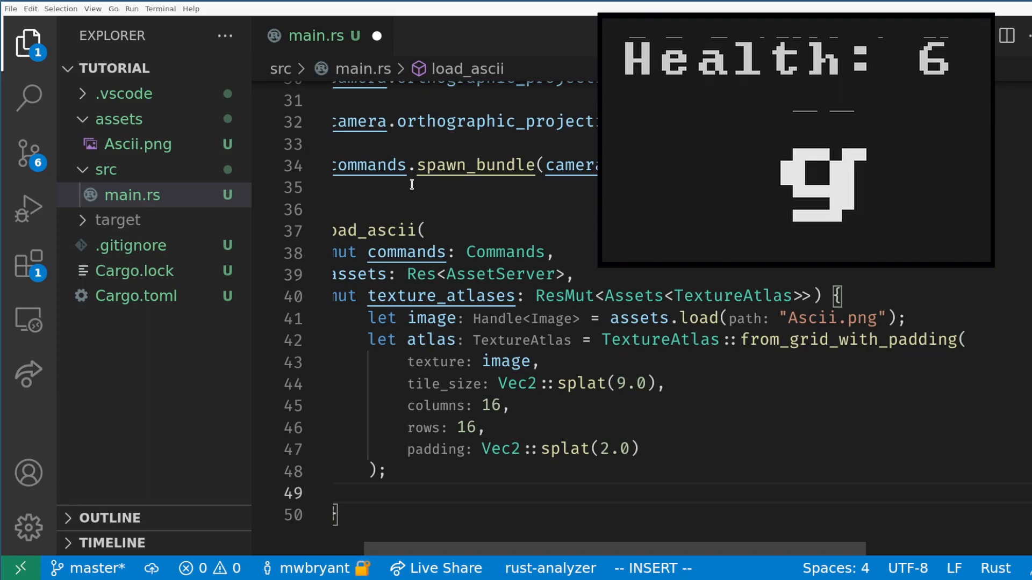
{"action": "type", "text": "let atlas_handle = texture_atlases.add(atla"}
{"action": "type", "text": "commands.insert_resource"}
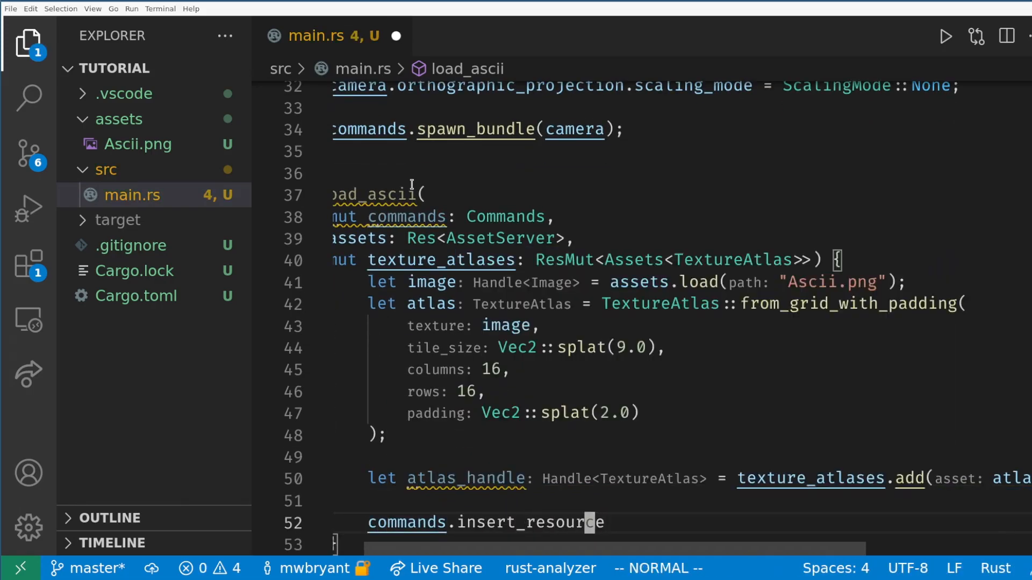
- Declare struct AsciiSheet(Handle<TextureAtlas>), insert it as a resource, and save main.rs
{"action": "type", "text": "struct AsciiSh"}
{"action": "type", "text": "(AsciiSheet(atlas_handle));"}
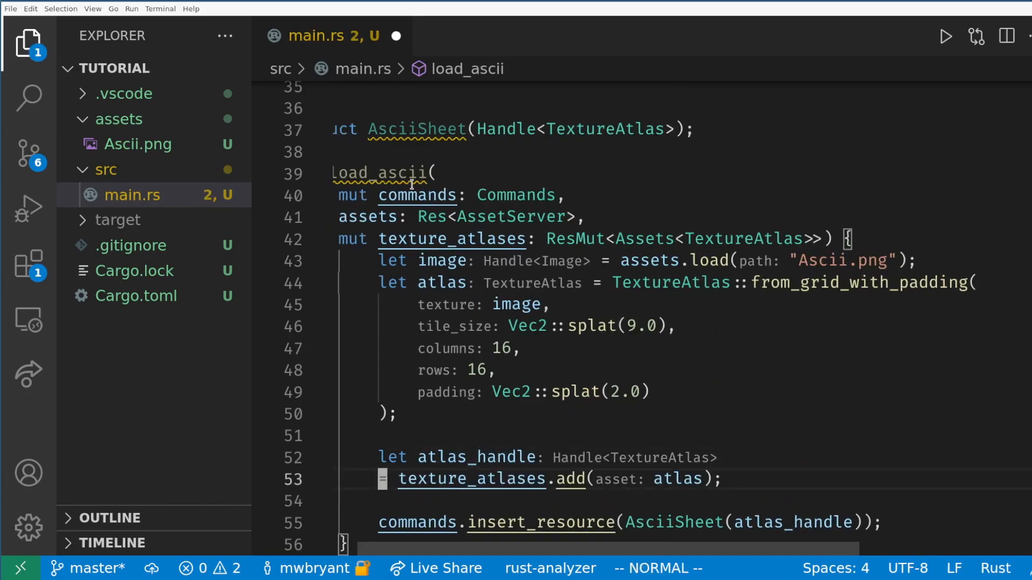
{"action": "scroll", "scroll_direction": "down", "scroll_amount": 3}
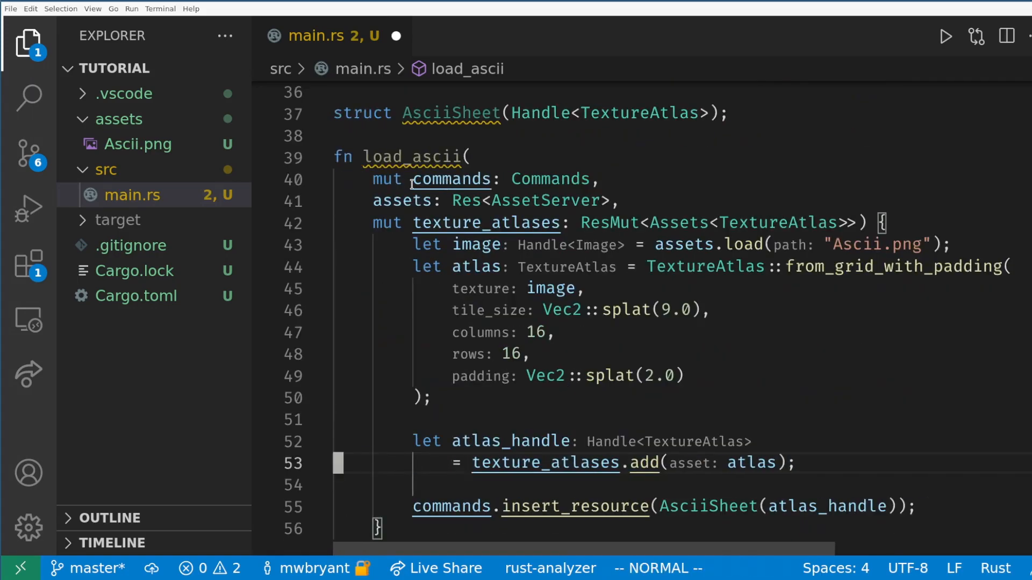
{"action": "key", "text": "ctrl+s"}
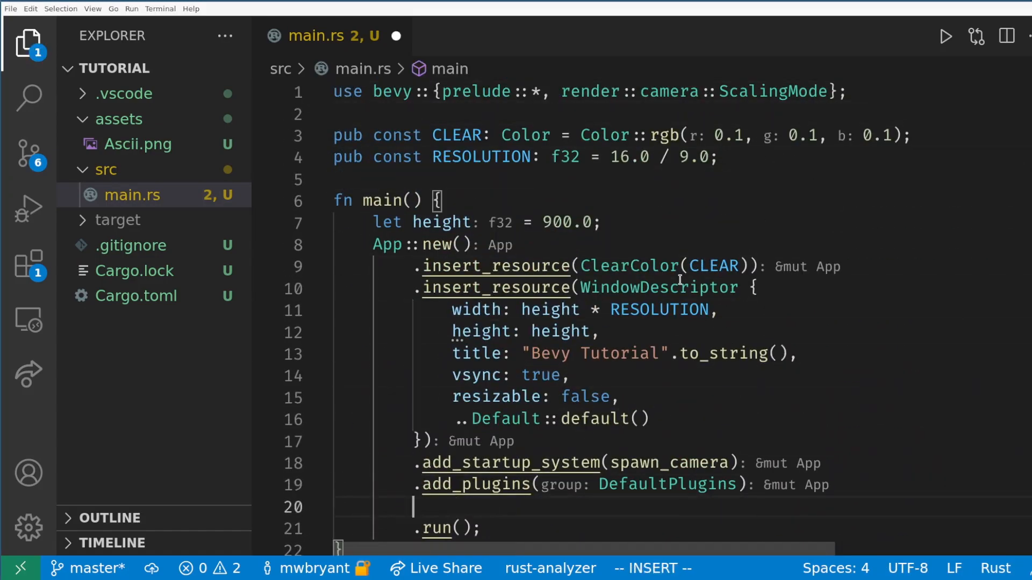
- Add .add_startup_system_to_stage(StartupStage::PreStartup, load_ascii) to the app, checking StartupStage in lib.rs
{"action": "type", "text": "add_"}
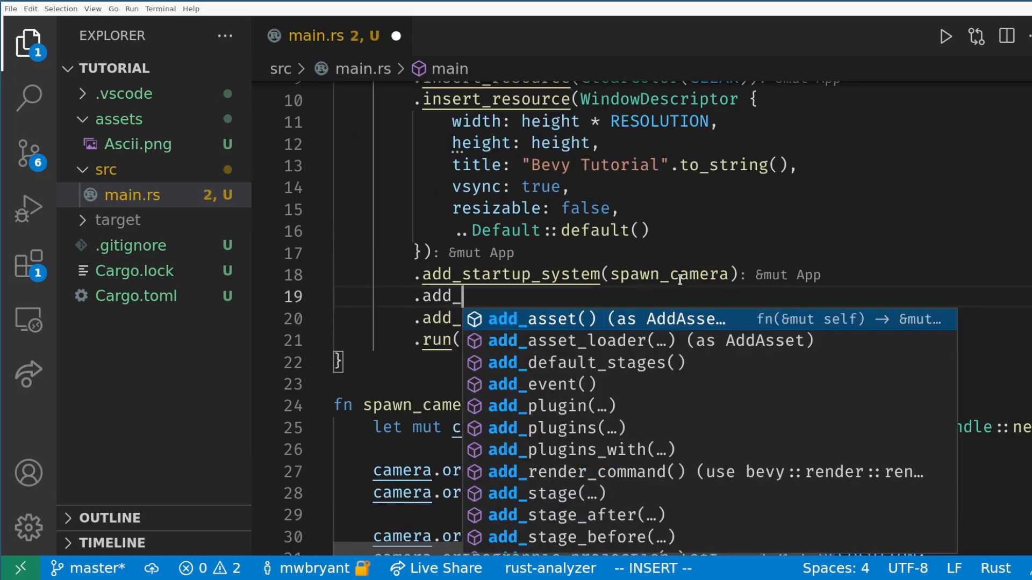
{"action": "type", "text": "startup_system_to_stage(StartupStage::"}
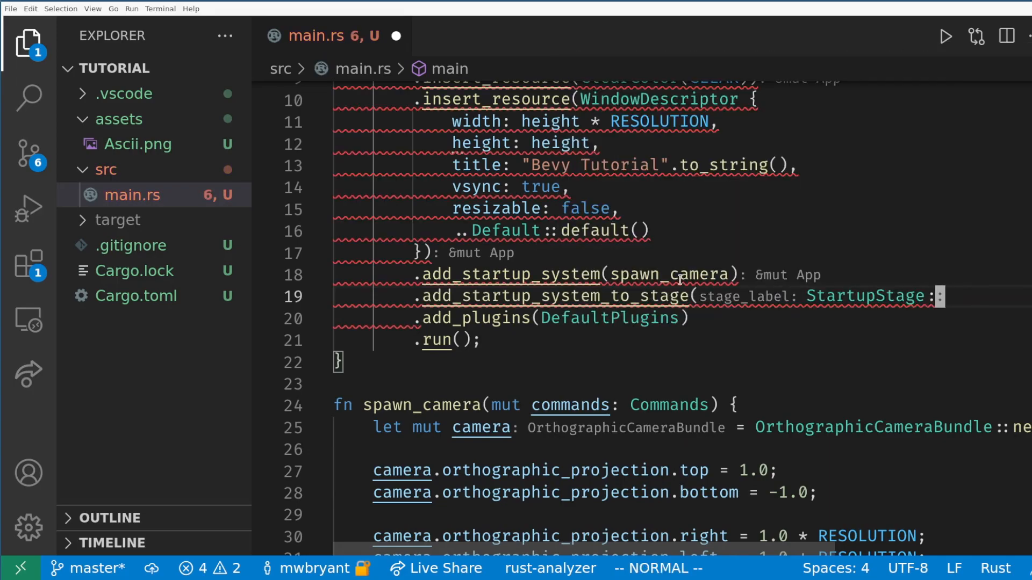
{"action": "type", "text": "PreS"}
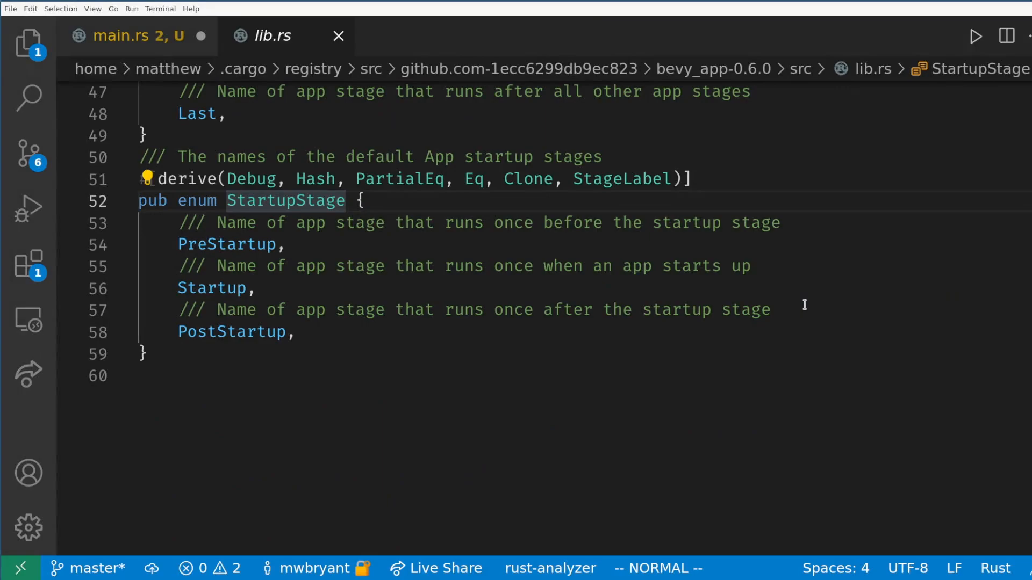
{"action": "left_click", "coordinate": [125, 36]}
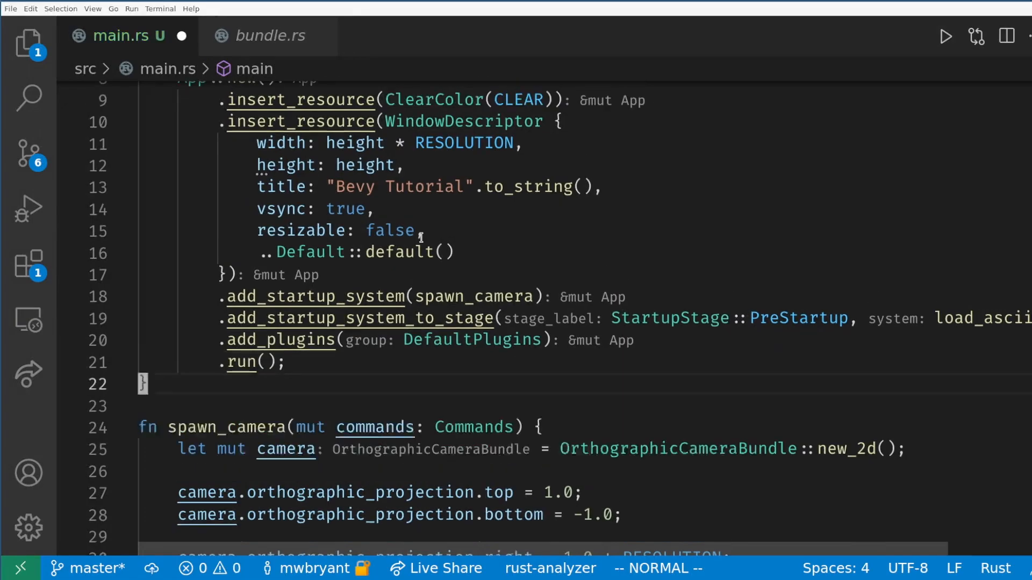
- Write spawn_player(Commands, Res<AsciiSheet>) making sprite index 1, color rgb(0.3, 0.3, 0.9), custom_size 1.0
{"action": "type", "text": "fn spawn_plae"}
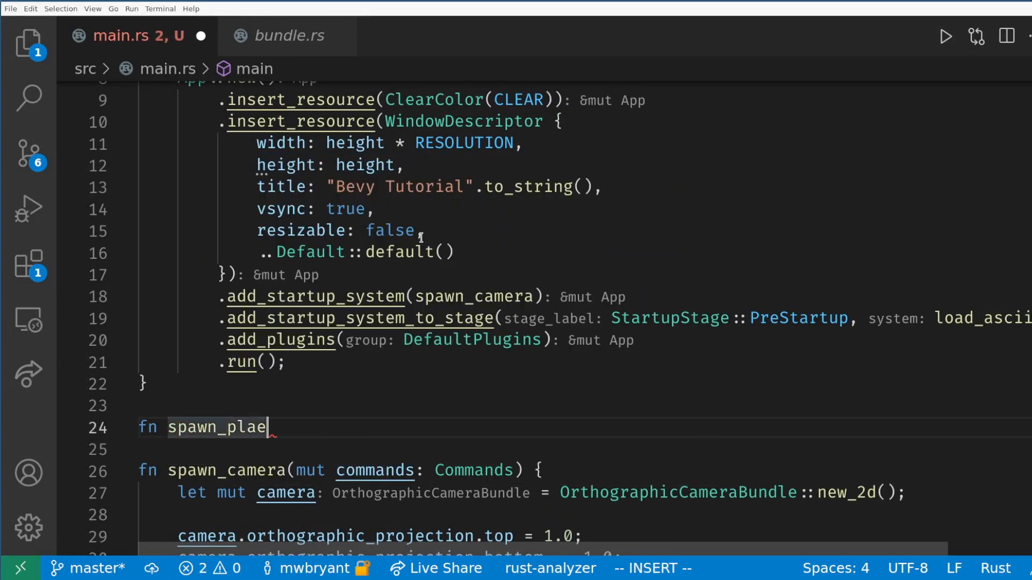
{"action": "type", "text": "er(mut commands: Commands,"}
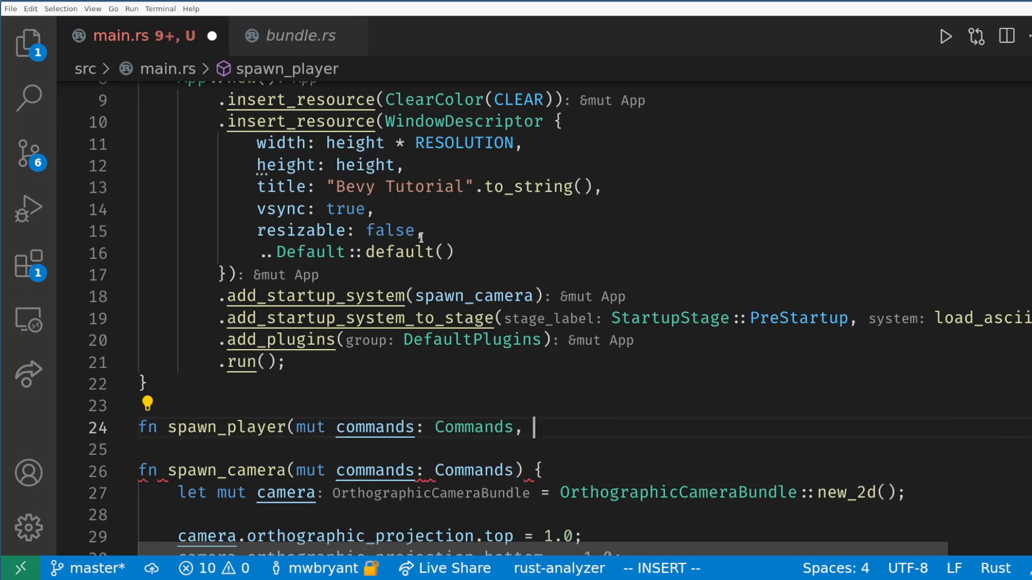
{"action": "type", "text": "ascii: Res<"}
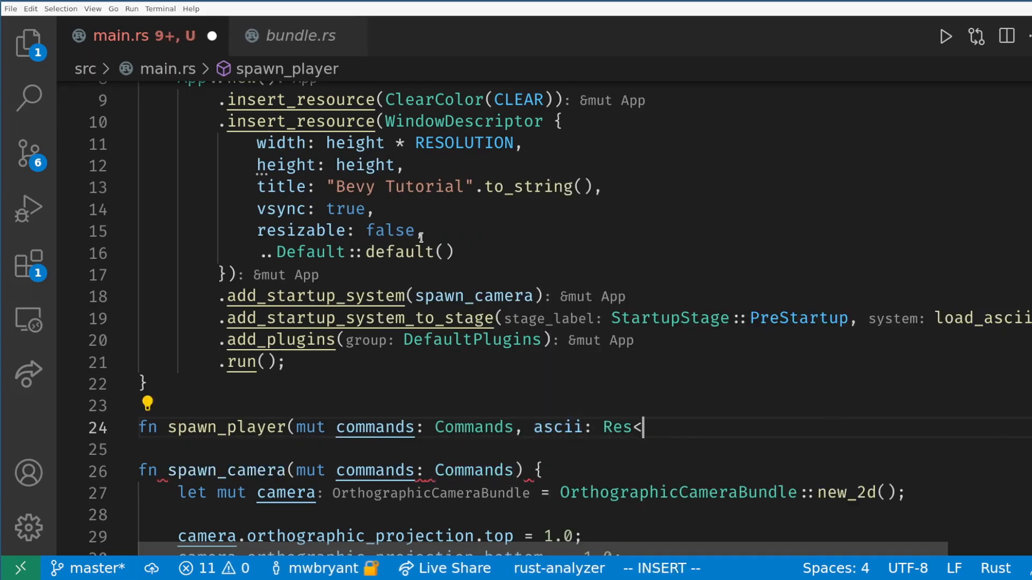
{"action": "type", "text": "AsciiSheet>"}
{"action": "type", "text": "sprite.color = Color::rgb(0.3, 0."}
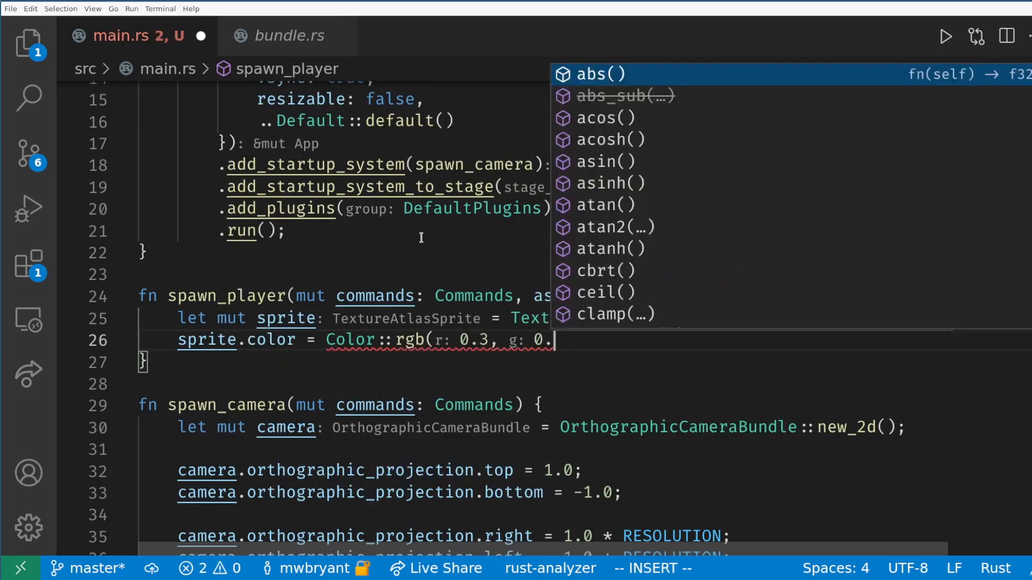
{"action": "type", "text": "sprite.custom_size = Some(Vec2::splat(1.0));"}
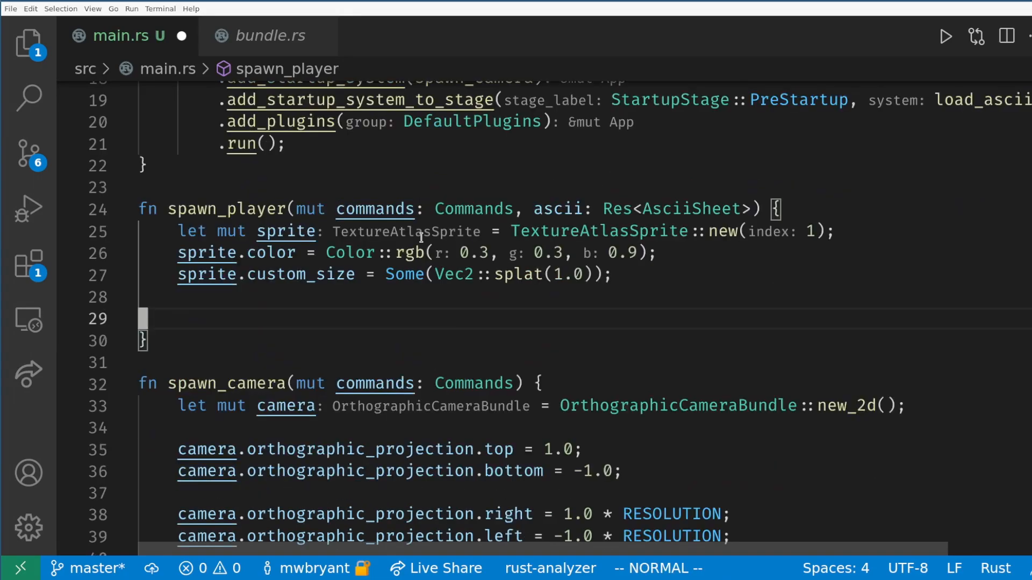
- Spawn a SpriteSheetBundle with the ascii atlas at z 900.0 and insert Name::new("Player")
{"action": "type", "text": "commands.spawn_bundle(SpriteSheetBundle {"}
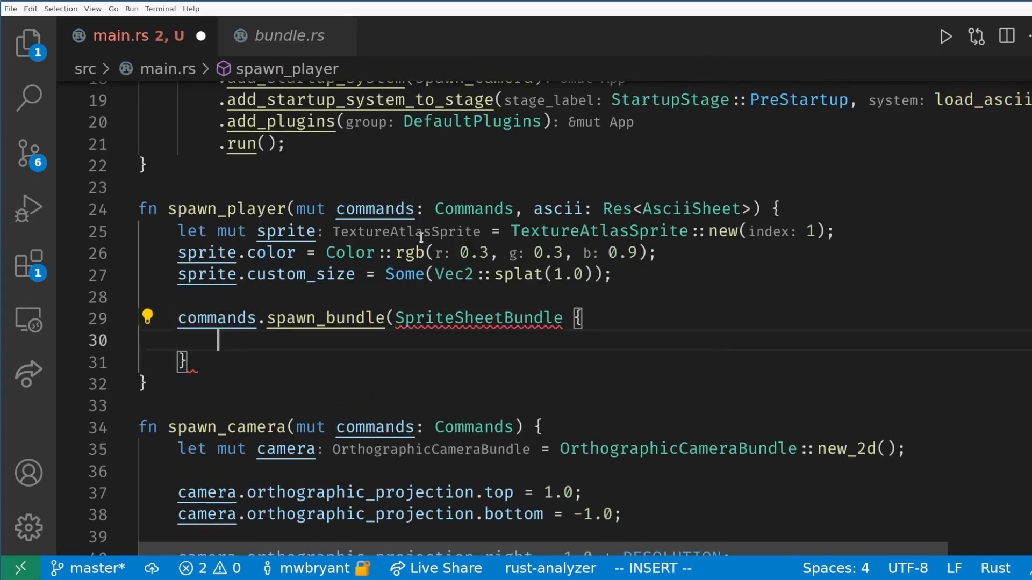
{"action": "type", "text": "sprite: sprite,"}
{"action": "left_click", "coordinate": [603, 363]}
{"action": "type", "text": ");"}
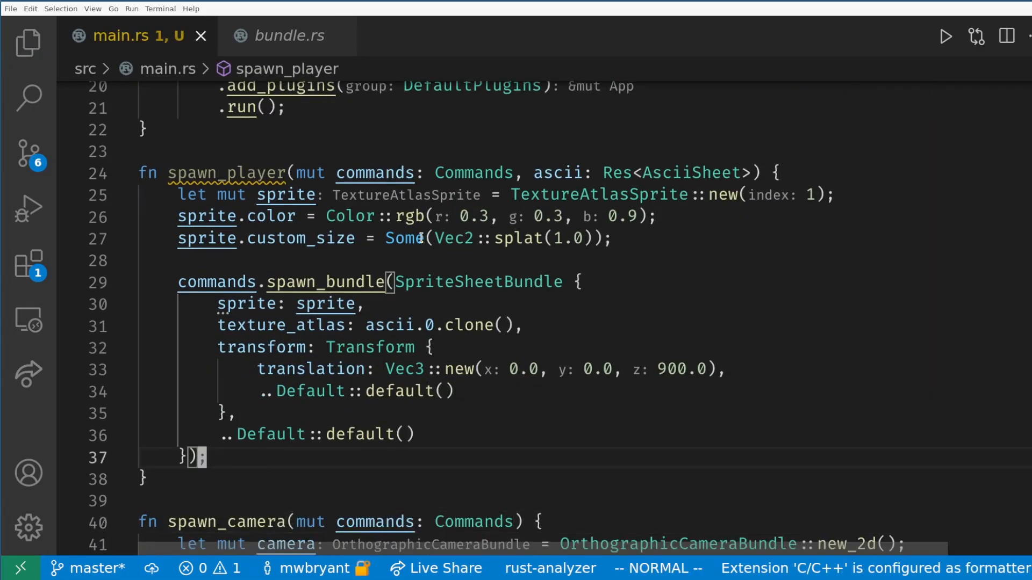
{"action": "type", "text": ".insert(Name::new(\""}
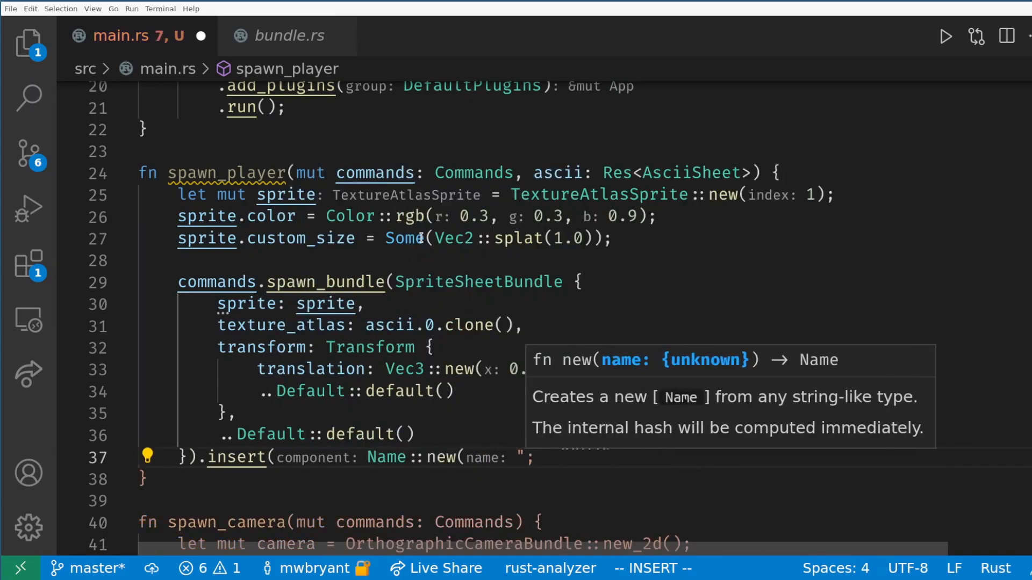
{"action": "type", "text": "Player\""}
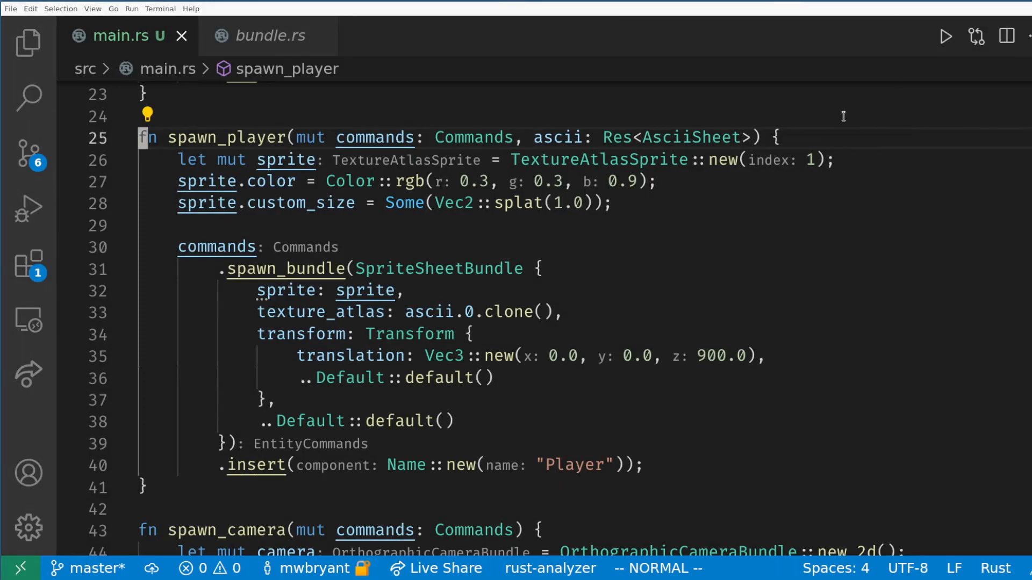
{"action": "key", "text": "V"}
{"action": "type", "text": "let p"}
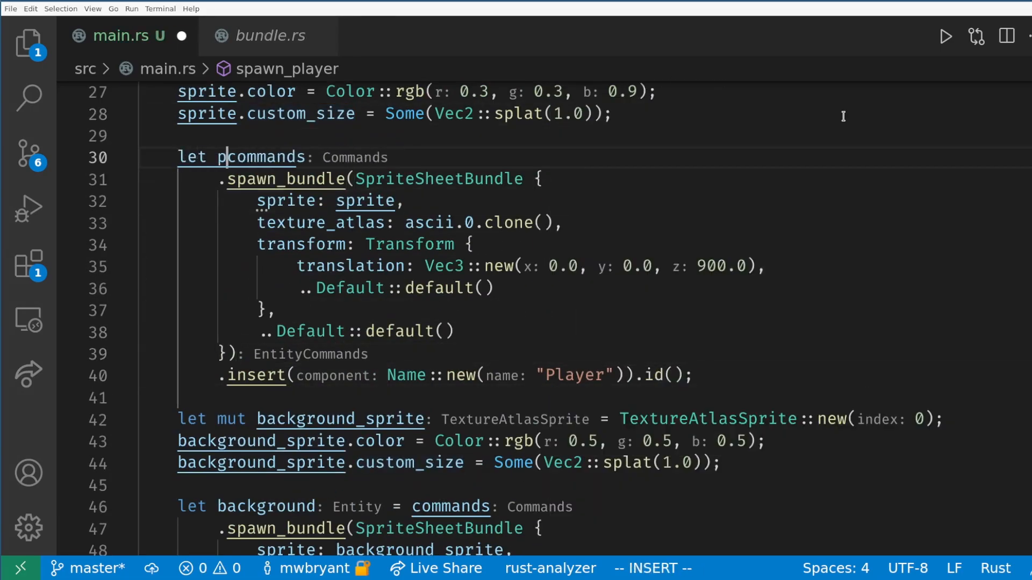
- Spawn a gray index-0 Background sprite at z -1.0 and start push_children(&[background]) on the player
{"action": "scroll", "scroll_direction": "down", "scroll_amount": 3}
{"action": "type", "text": "commands.entity(player).add"}
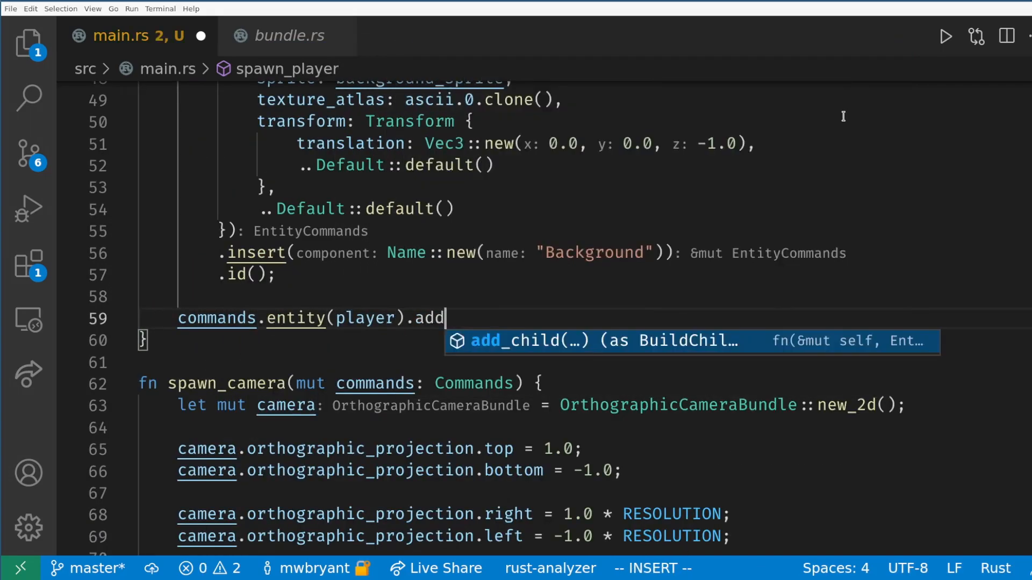
{"action": "type", "text": "push_children(&[back"}
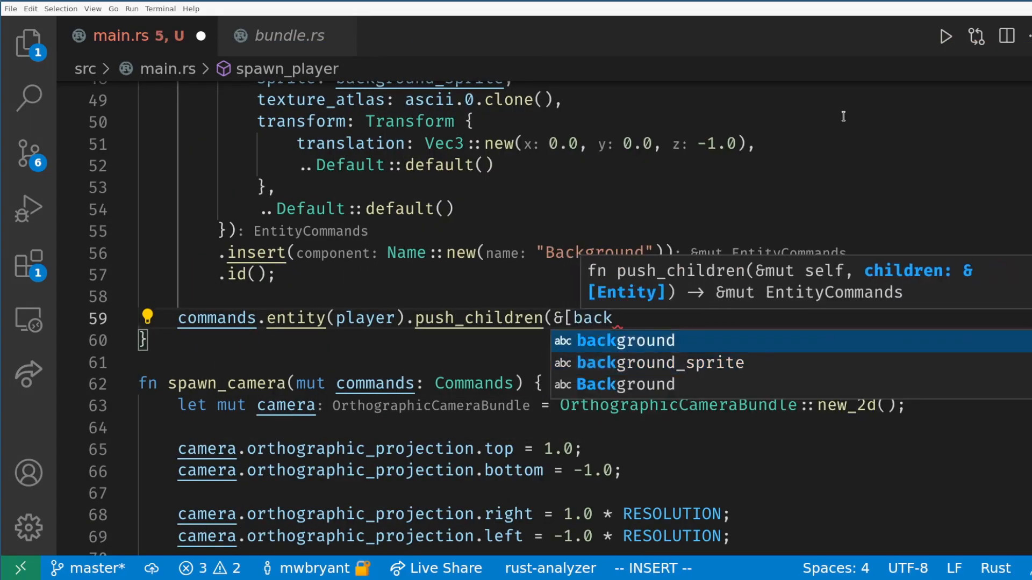